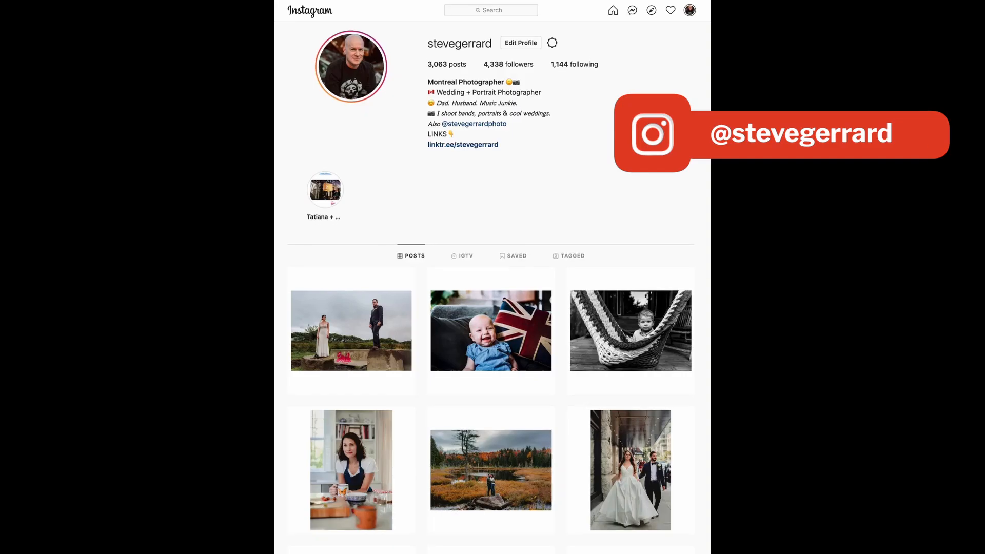
Unlock the portrait's Background layer so it becomes editable Layer 0
scroll("down", 3)
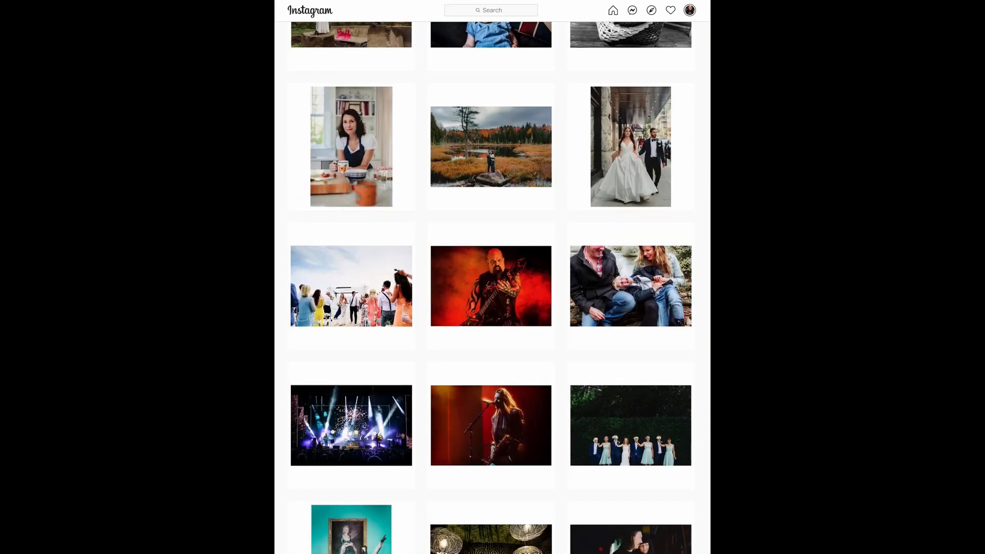
scroll("down", 3)
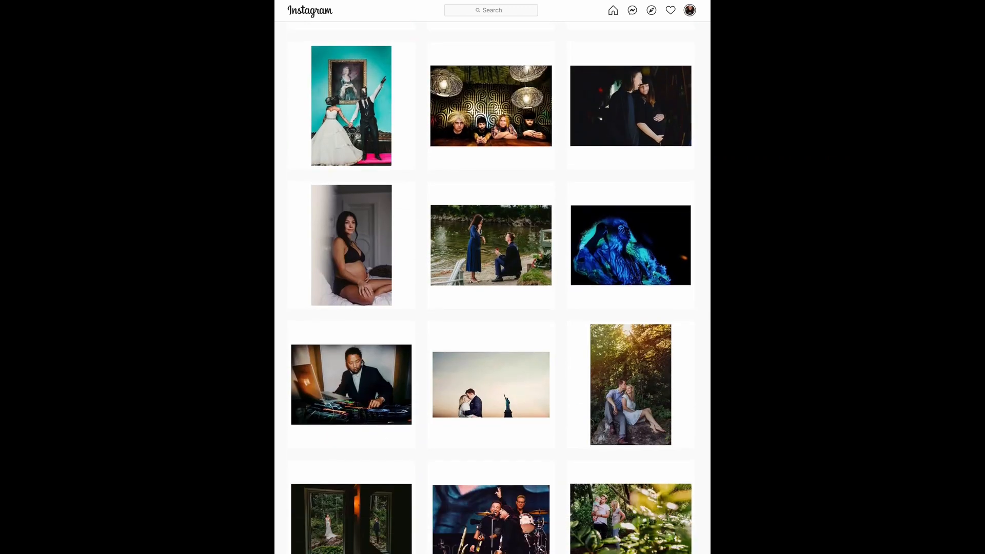
scroll("down", 3)
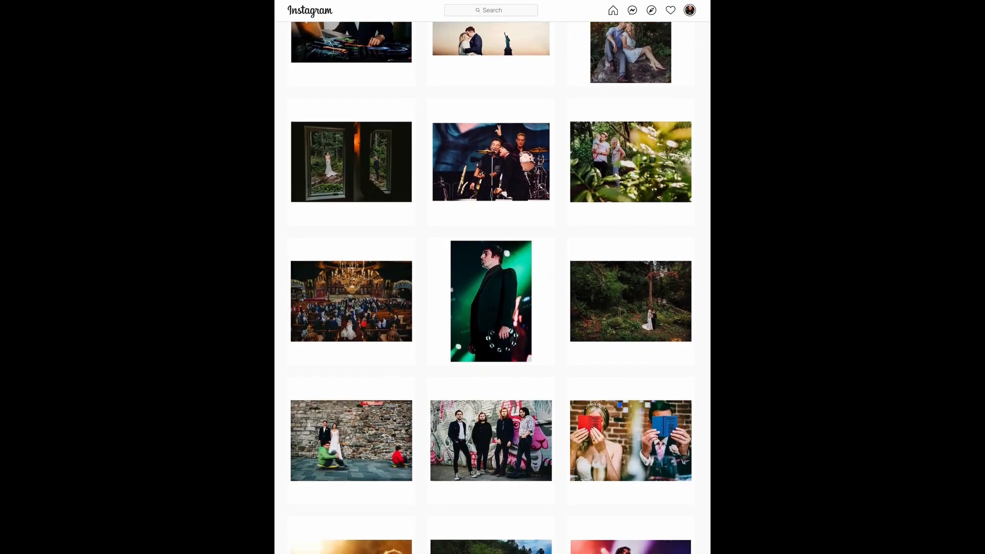
scroll("down", 3)
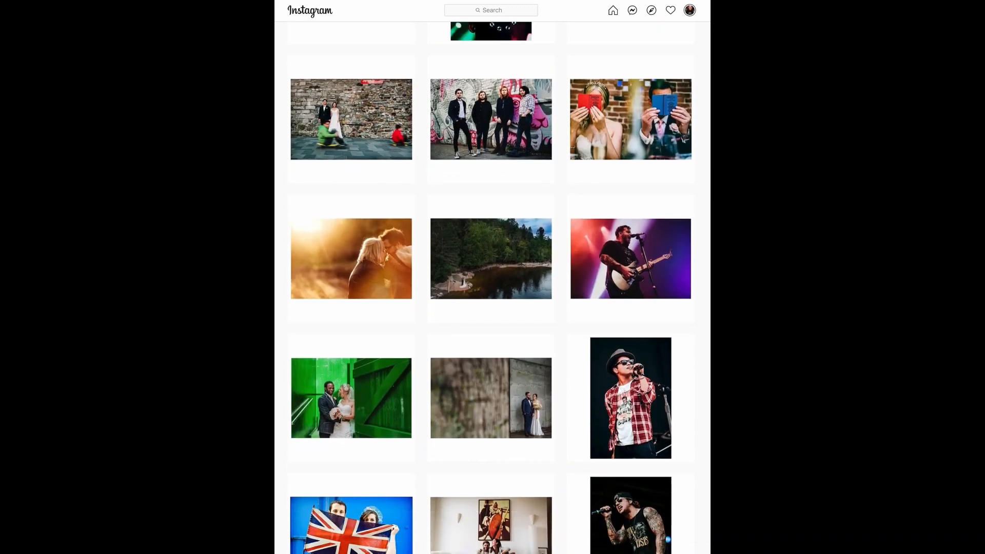
scroll("down", 3)
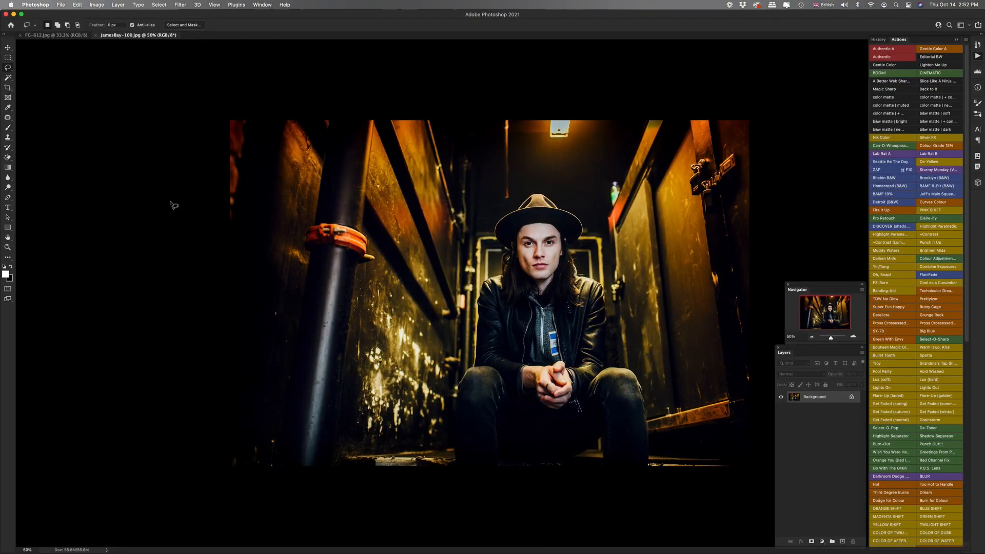
mouse_move(309, 303)
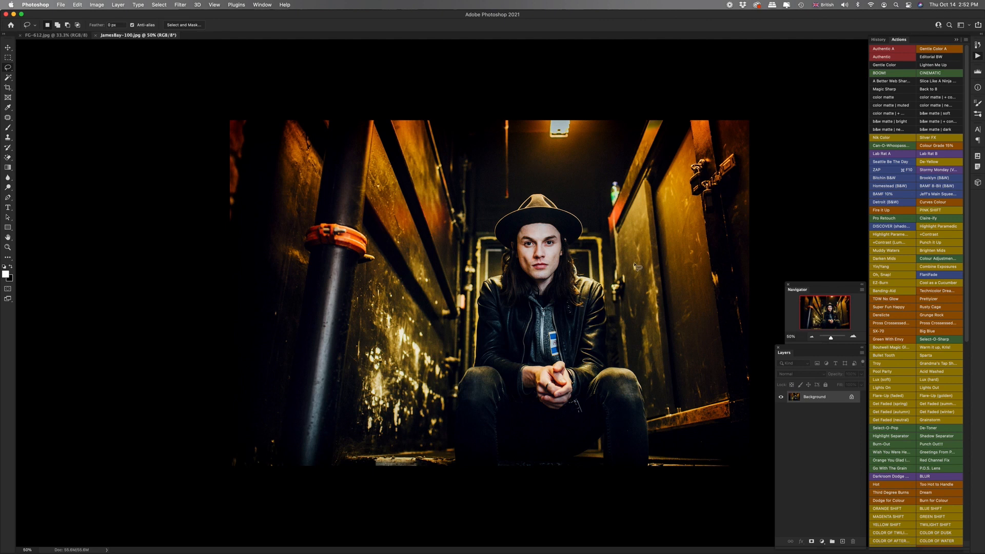
mouse_move(180, 280)
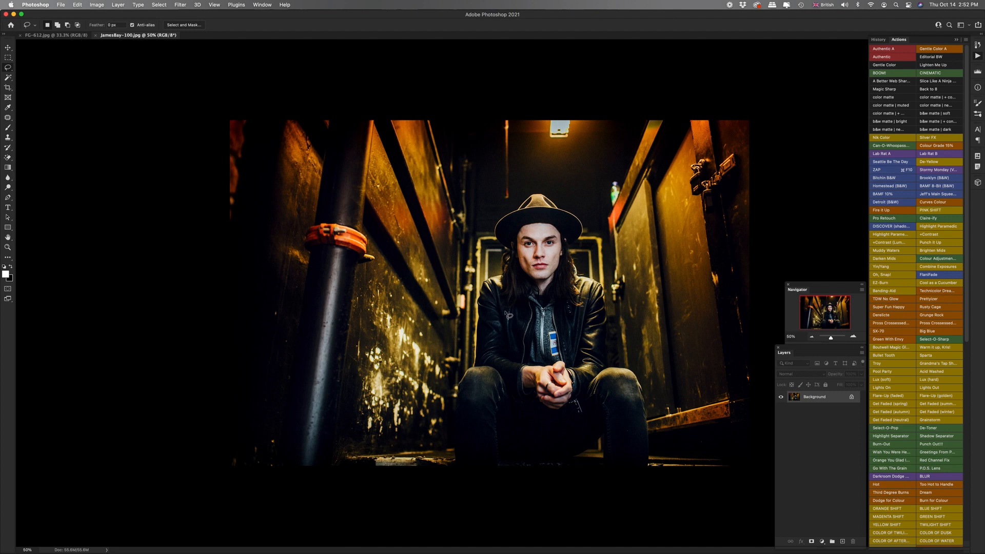
mouse_move(740, 404)
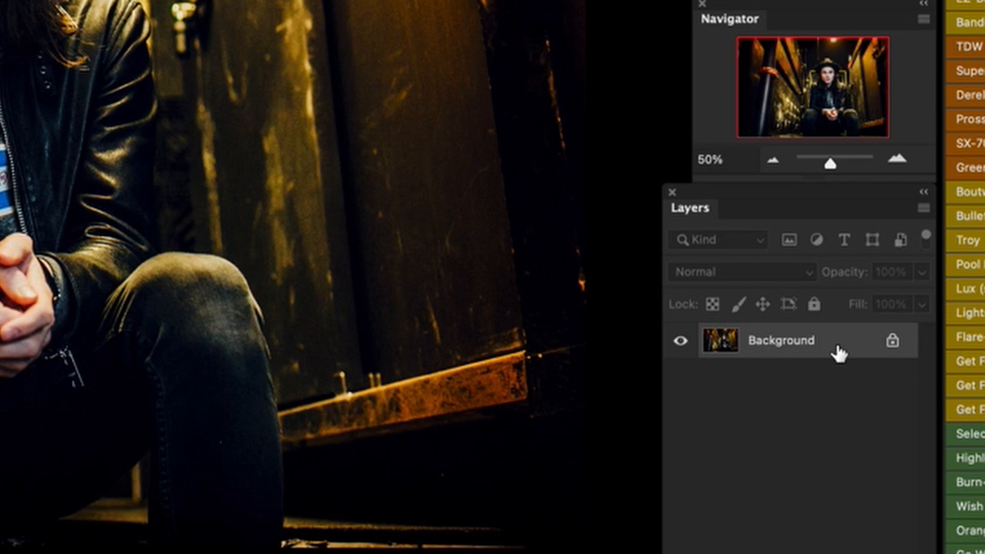
mouse_move(890, 342)
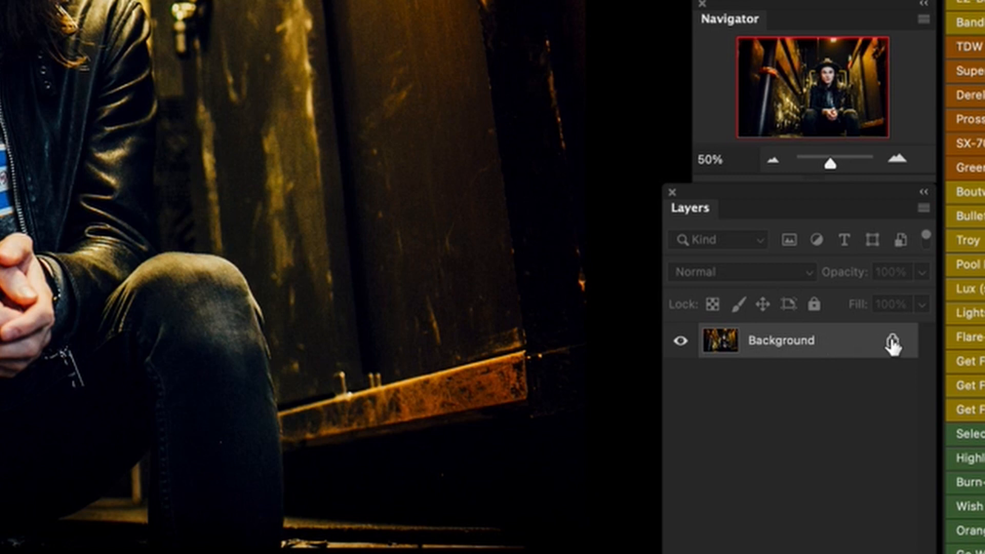
mouse_move(892, 346)
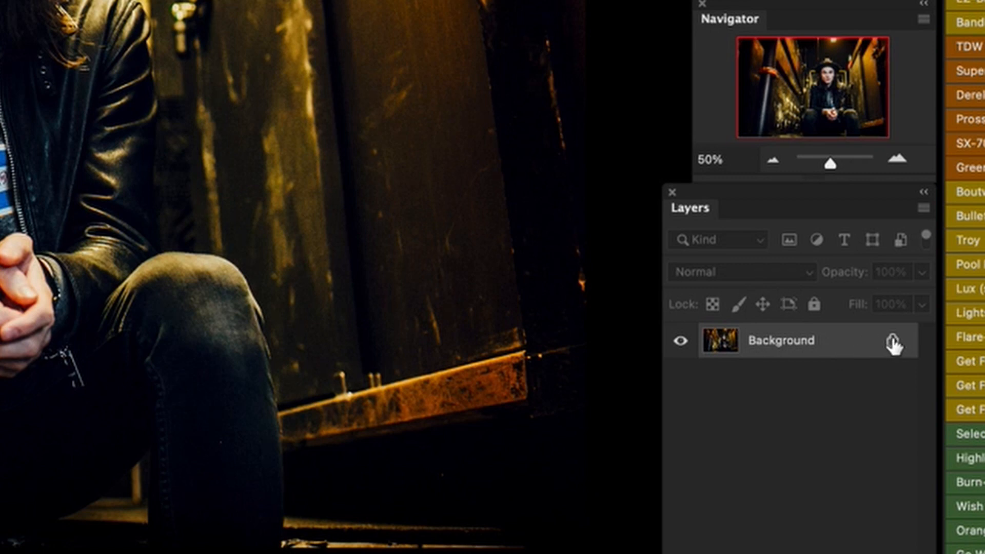
left_click(895, 343)
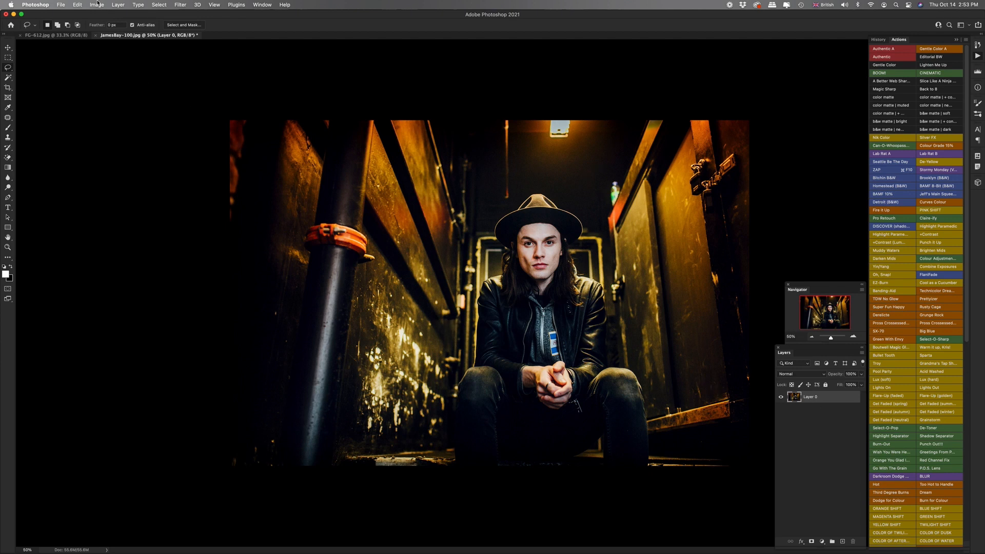
Enlarge the canvas by a relative 2 cm in width and height via Canvas Size
left_click(96, 5)
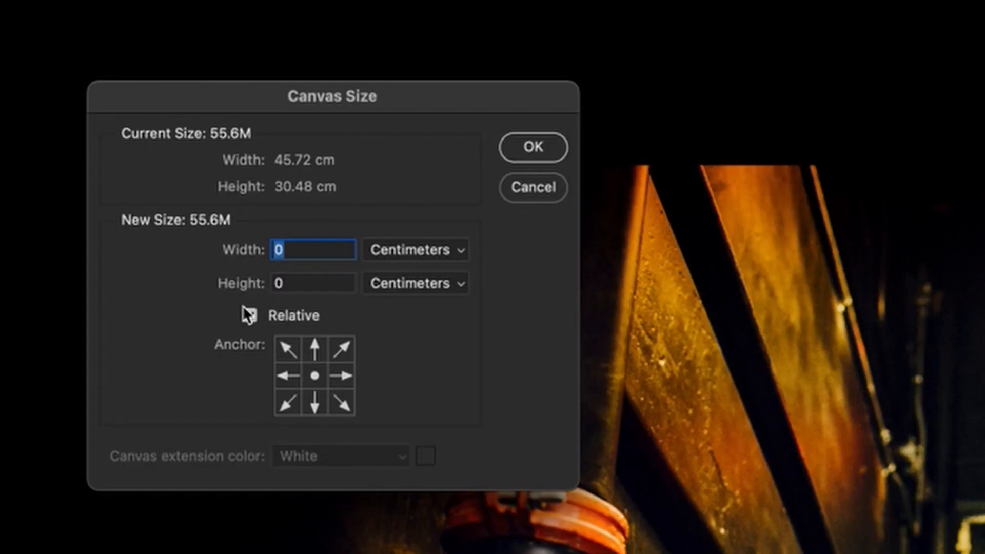
left_click(247, 315)
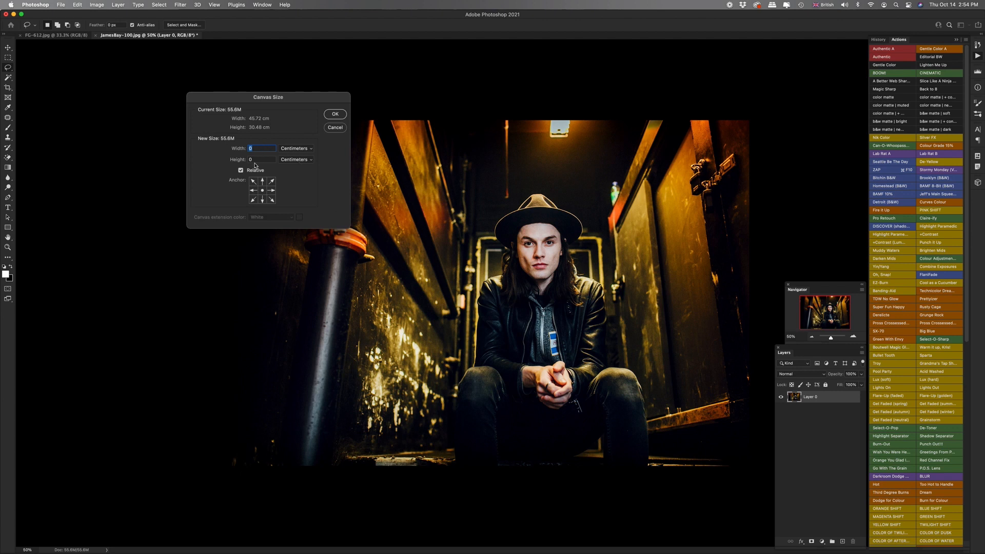
mouse_move(258, 158)
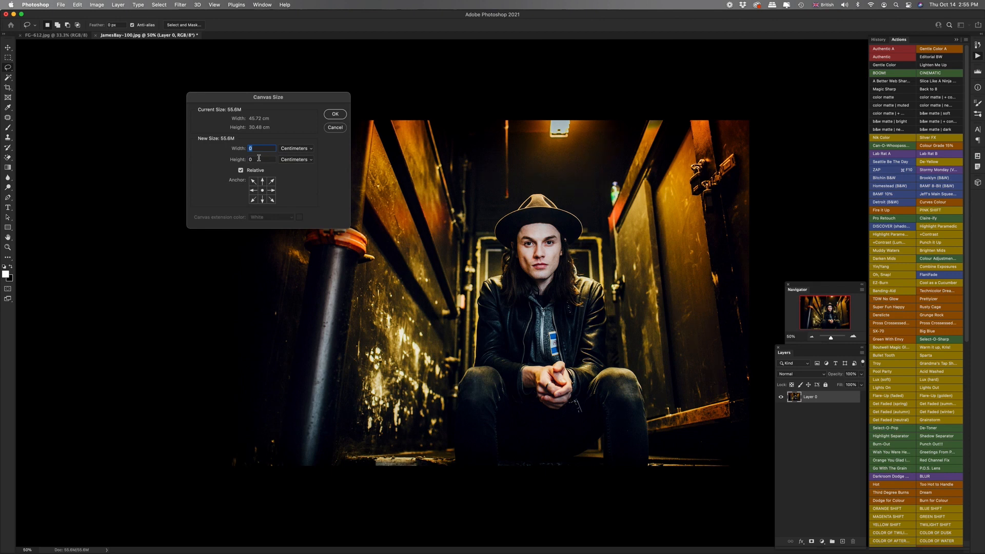
mouse_move(262, 145)
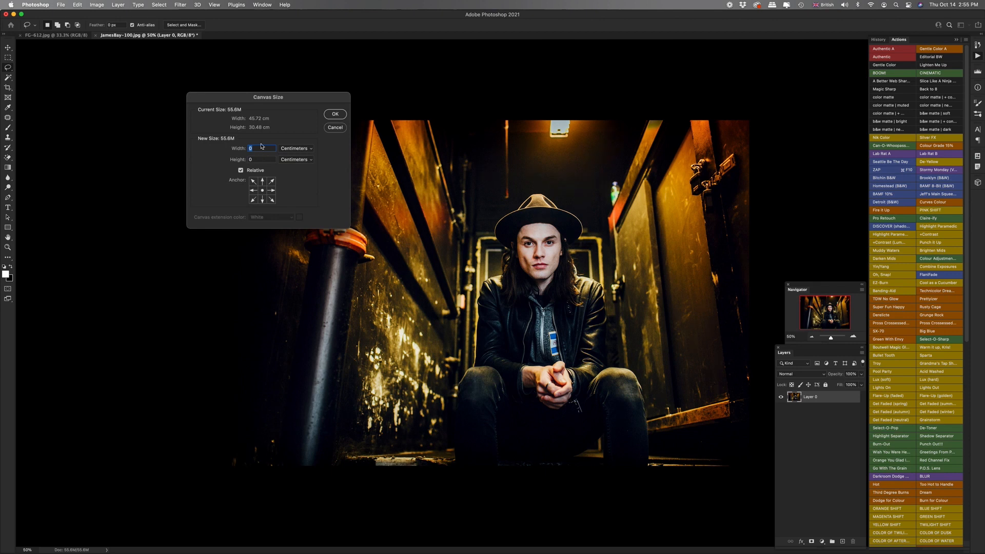
mouse_move(261, 148)
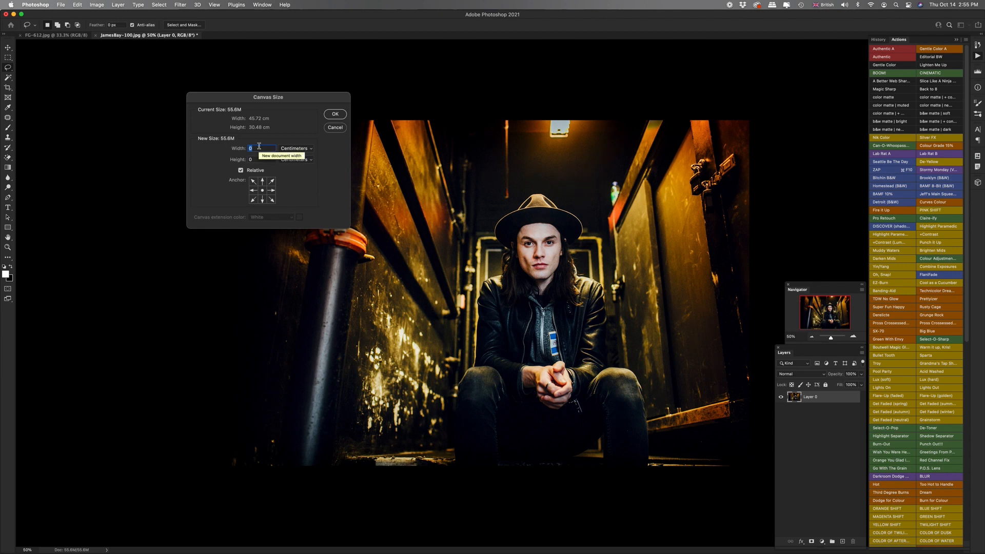
mouse_move(301, 151)
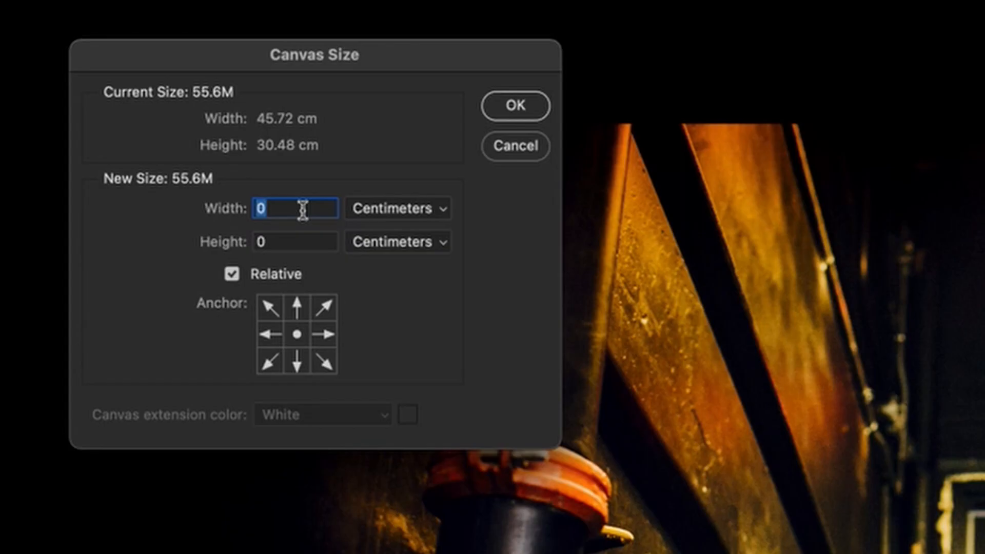
type("2")
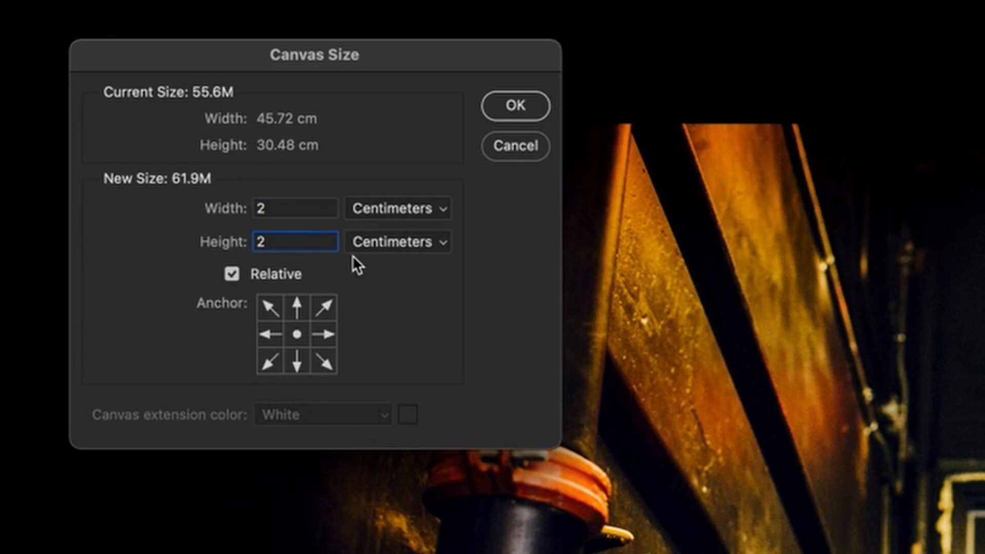
mouse_move(397, 351)
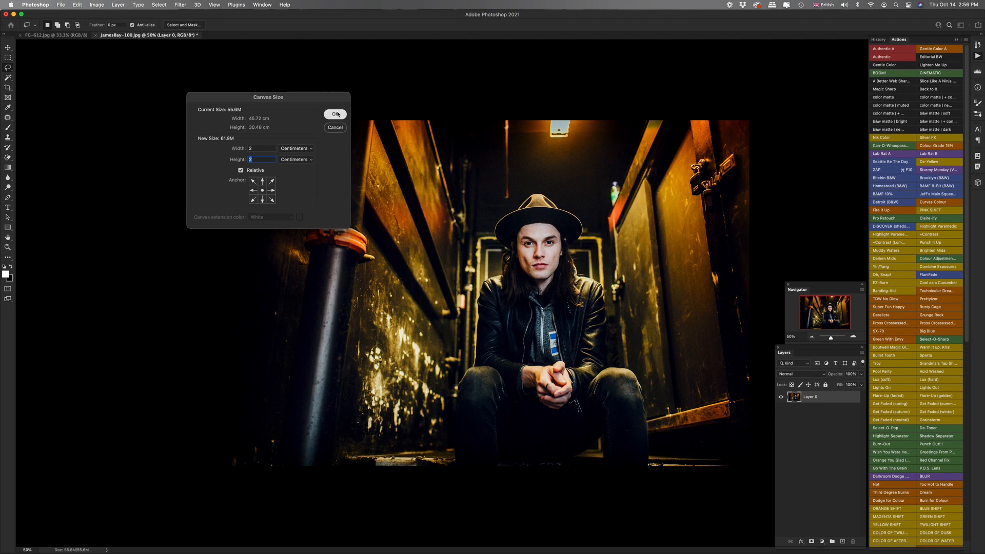
left_click(336, 114)
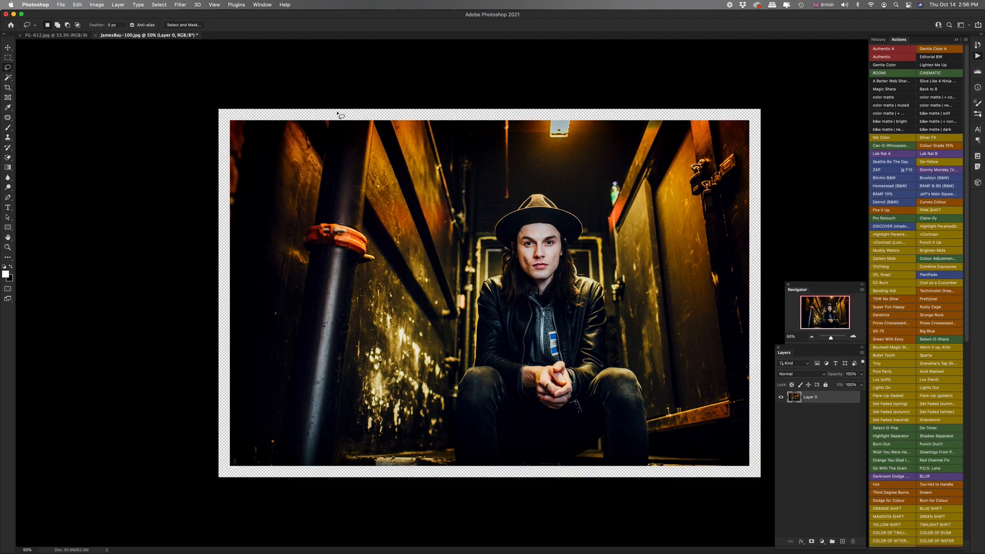
mouse_move(418, 87)
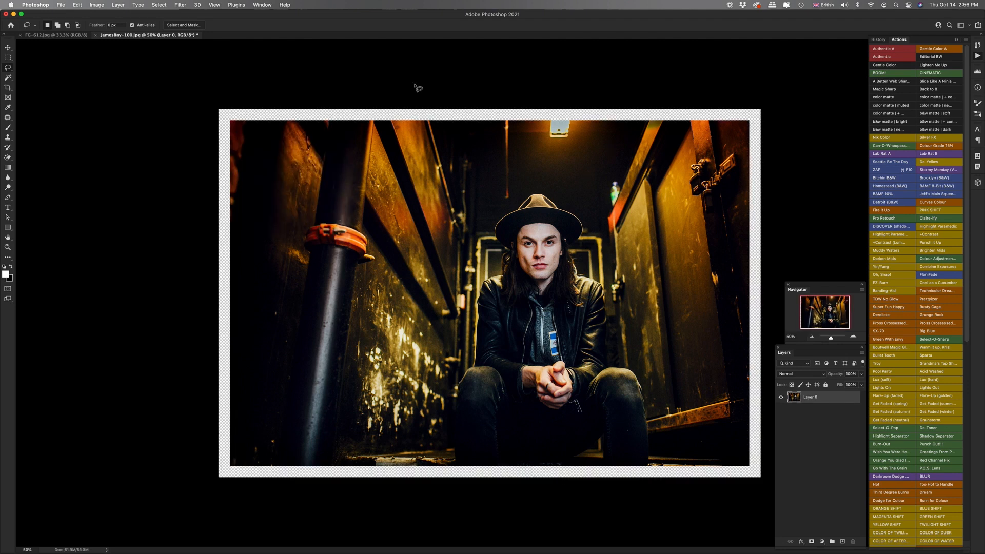
mouse_move(528, 82)
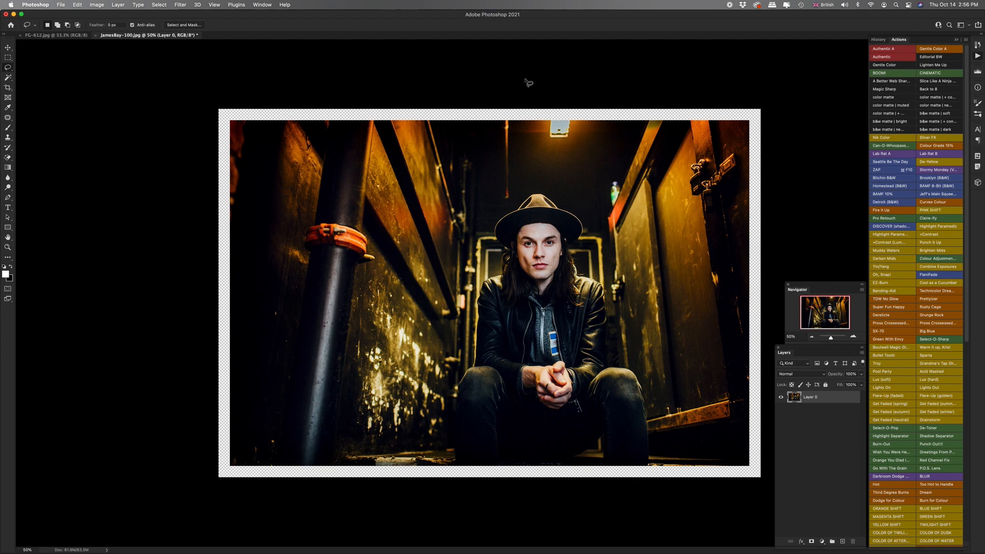
mouse_move(269, 122)
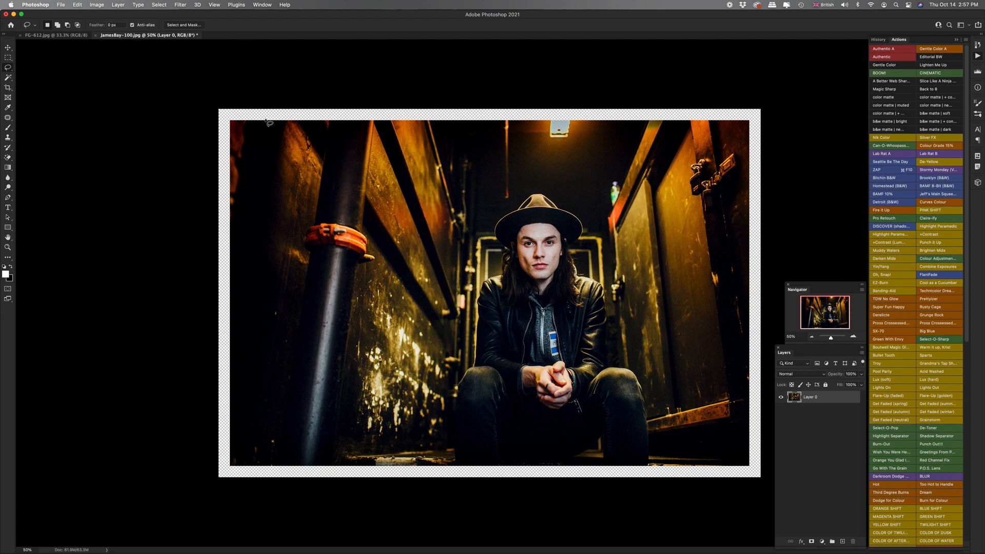
mouse_move(459, 121)
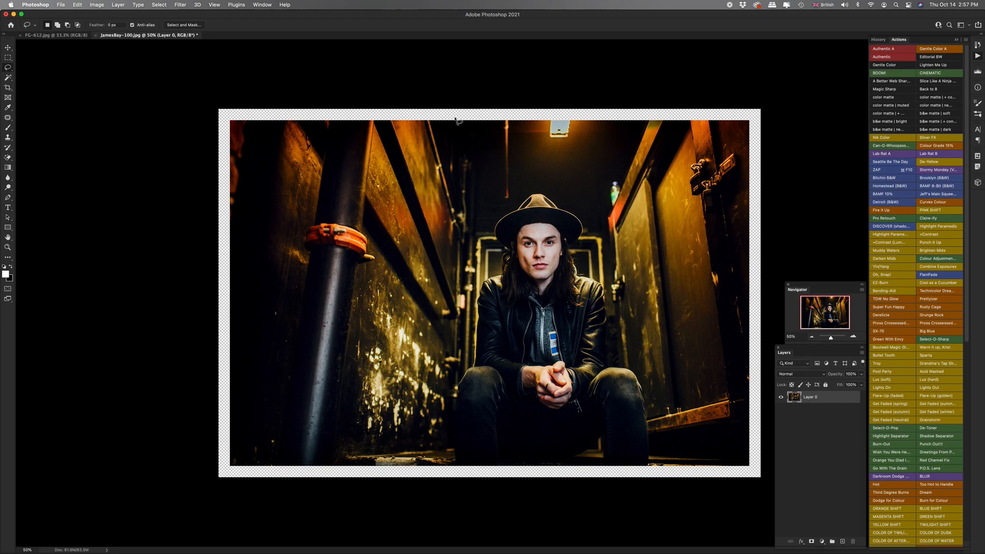
mouse_move(376, 119)
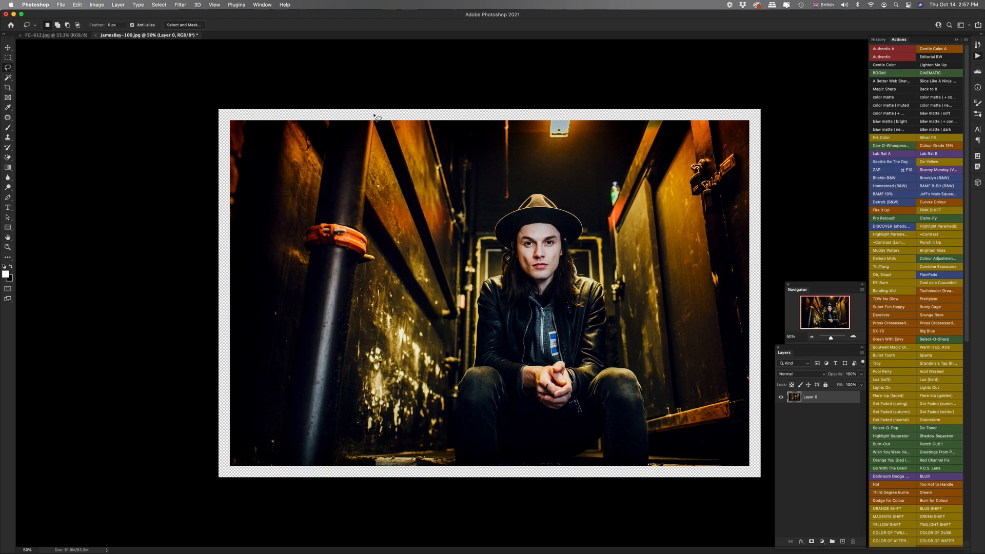
mouse_move(427, 117)
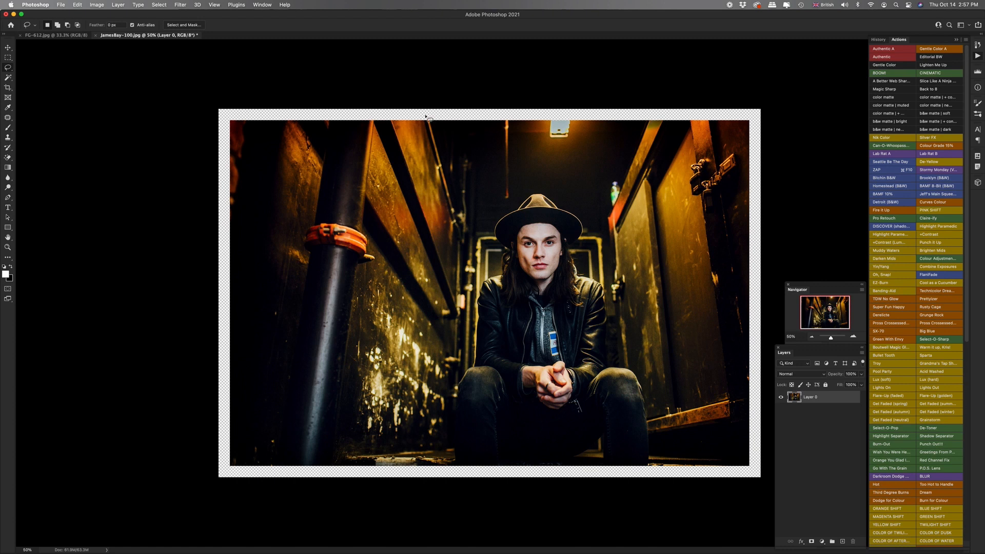
left_click(96, 5)
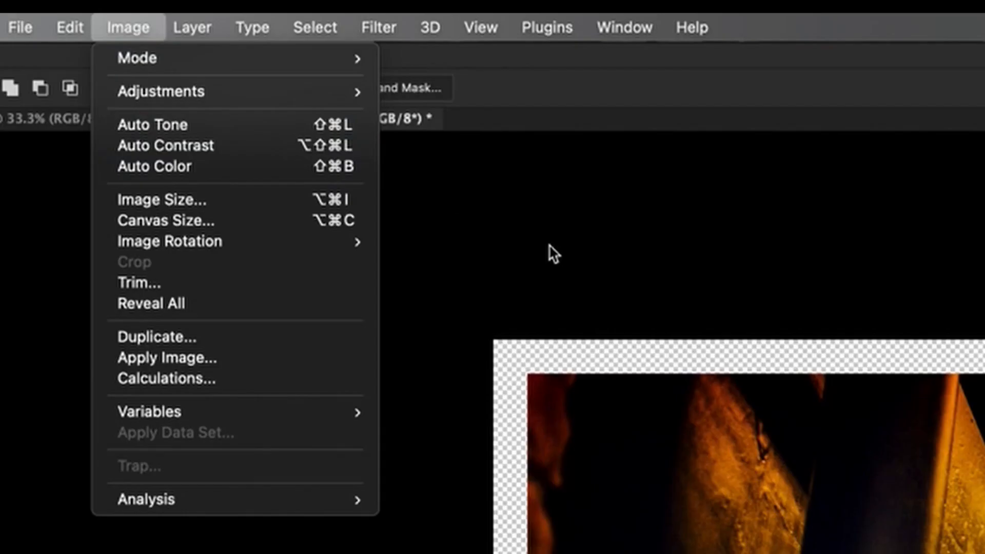
left_click(68, 26)
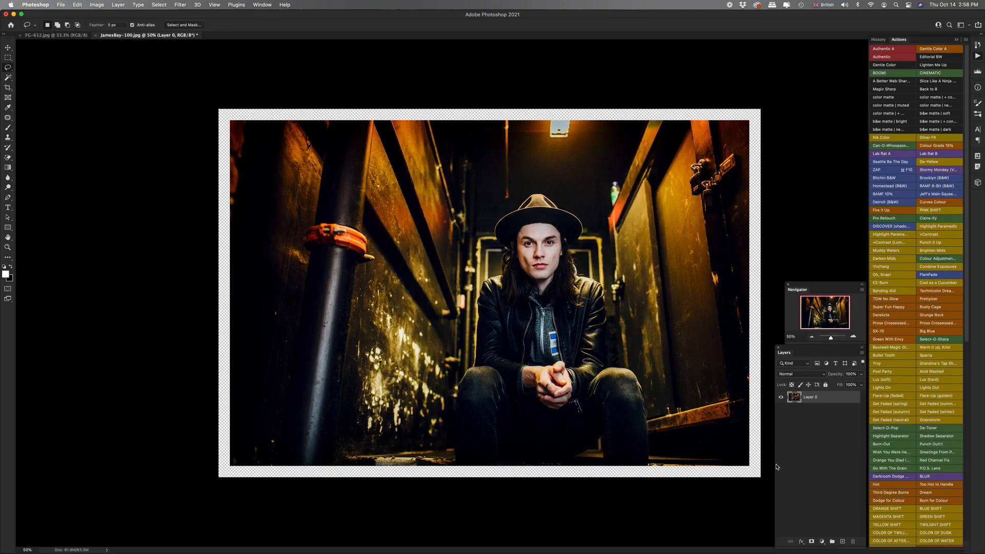
mouse_move(823, 541)
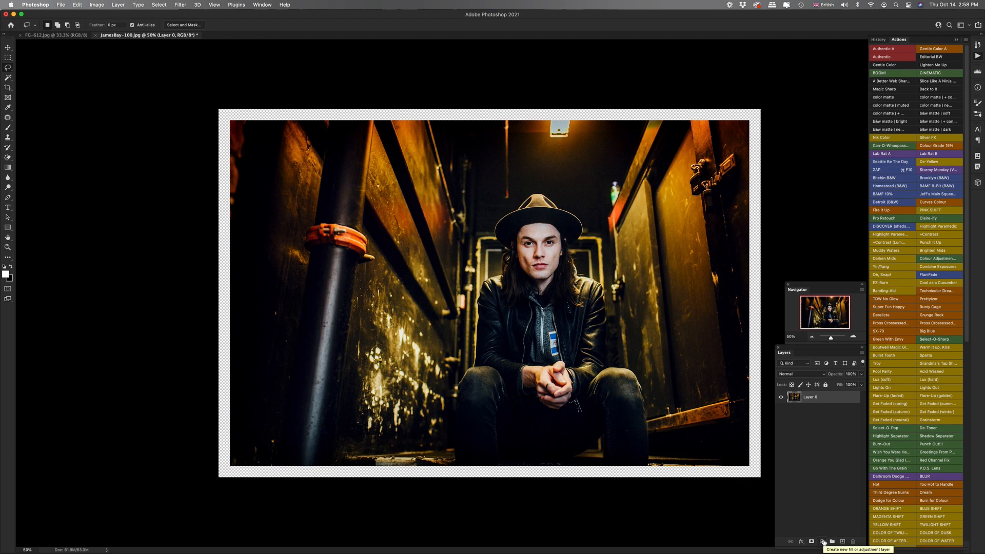
Add a Solid Color fill layer, trying dark red before settling on white
left_click(824, 540)
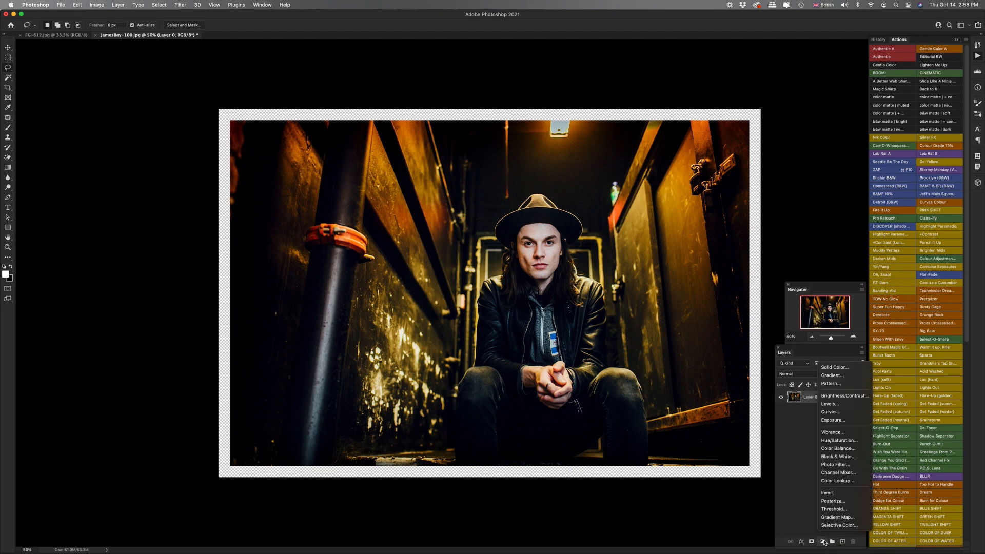
left_click(833, 368)
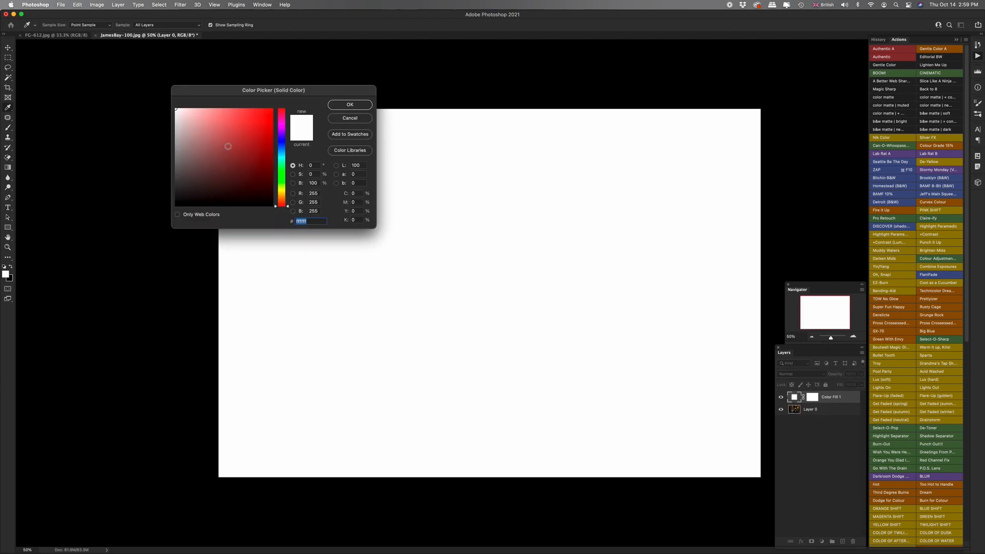
left_click(215, 169)
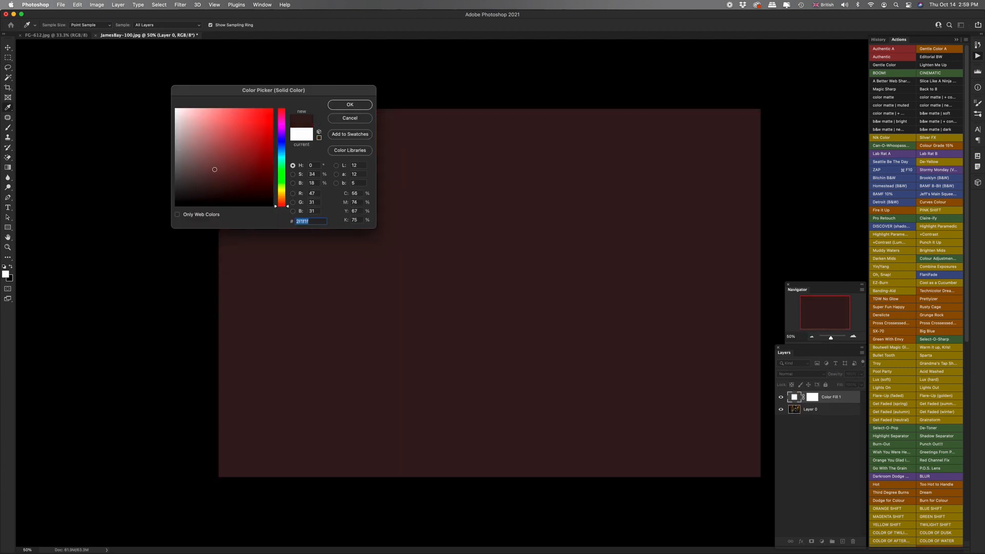
left_click(216, 115)
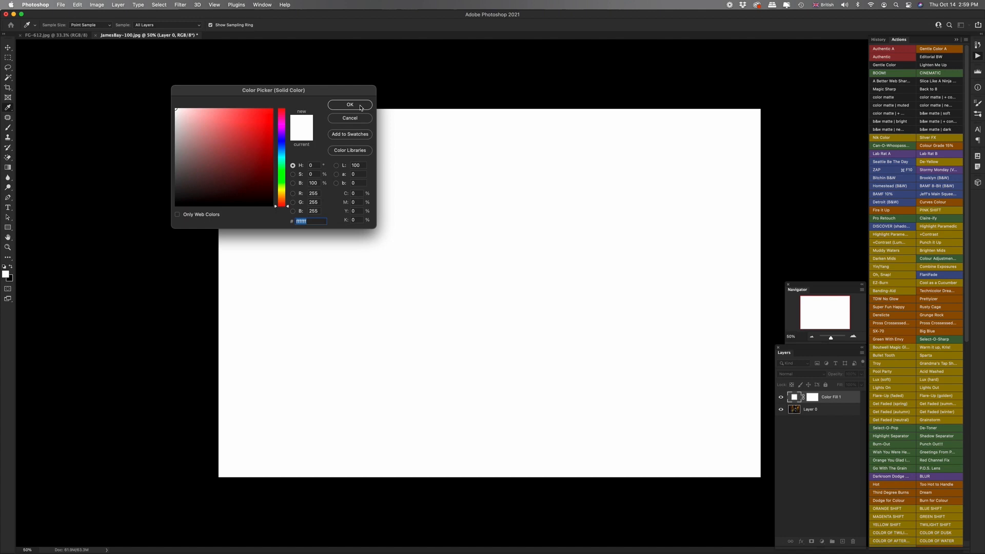
left_click(350, 104)
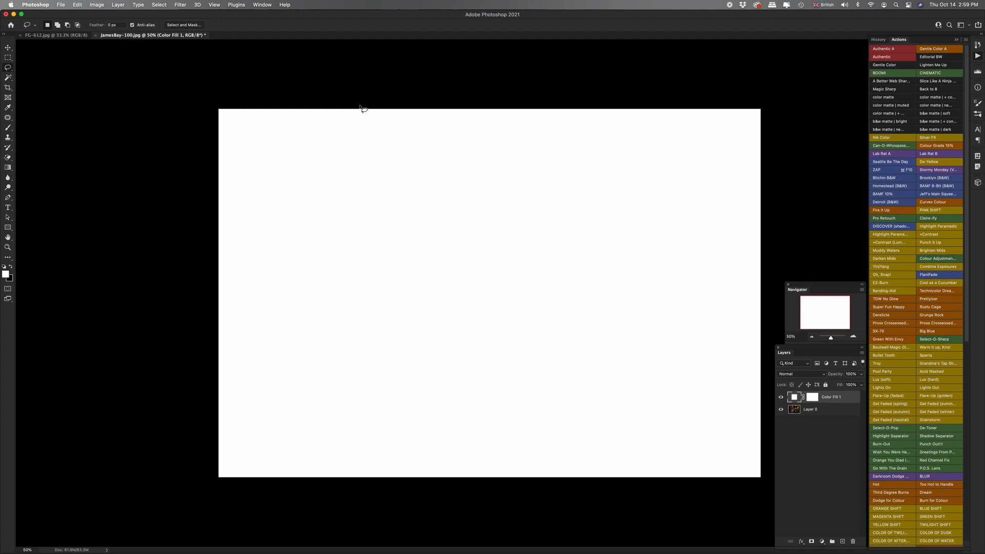
mouse_move(752, 362)
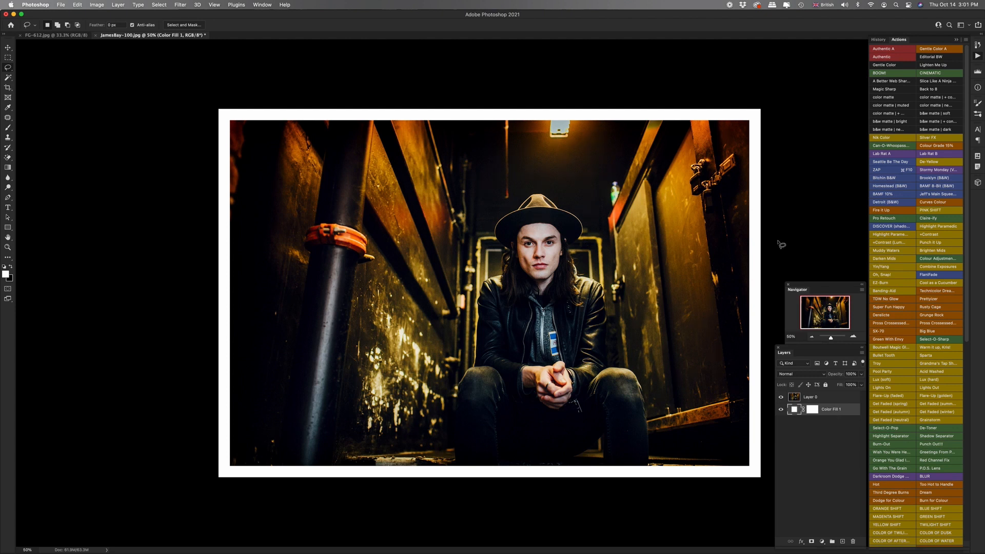
Reopen Color Fill 1 and preview pink, orange and pale colours before returning to white
double_click(795, 410)
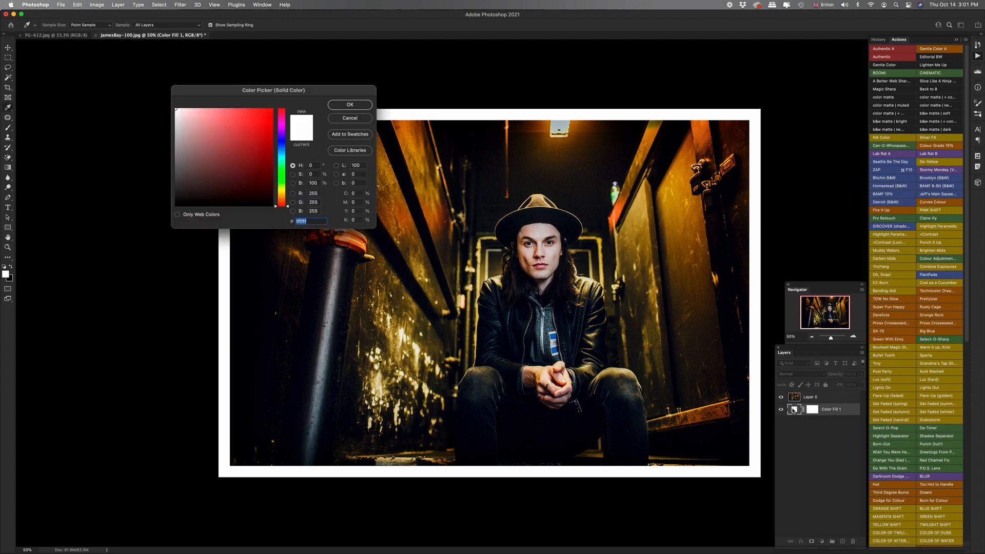
left_click(238, 176)
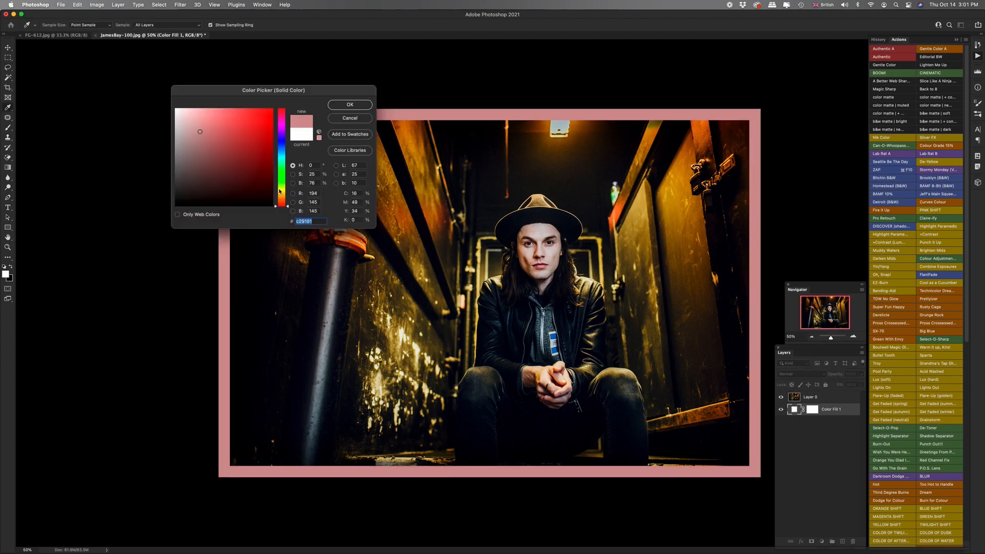
left_click(243, 161)
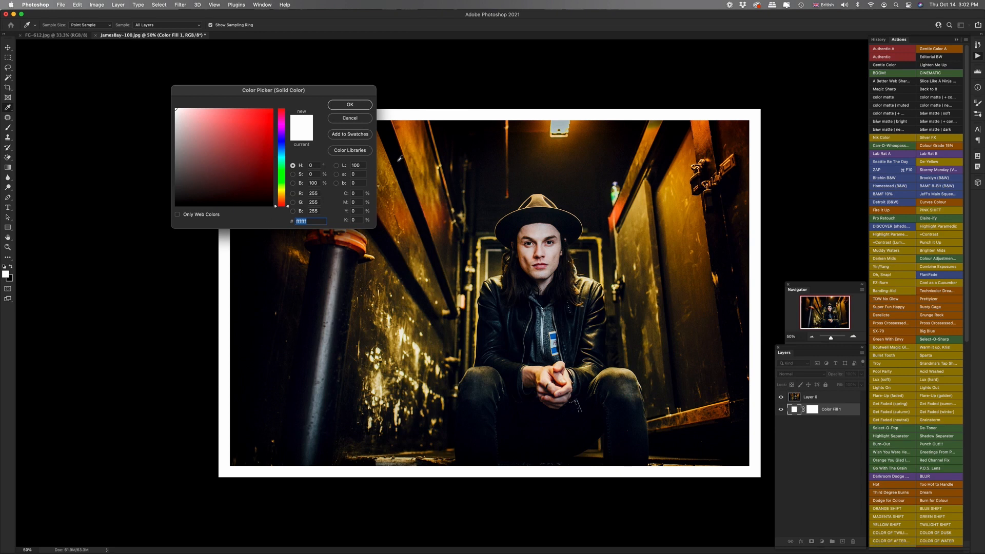
mouse_move(432, 203)
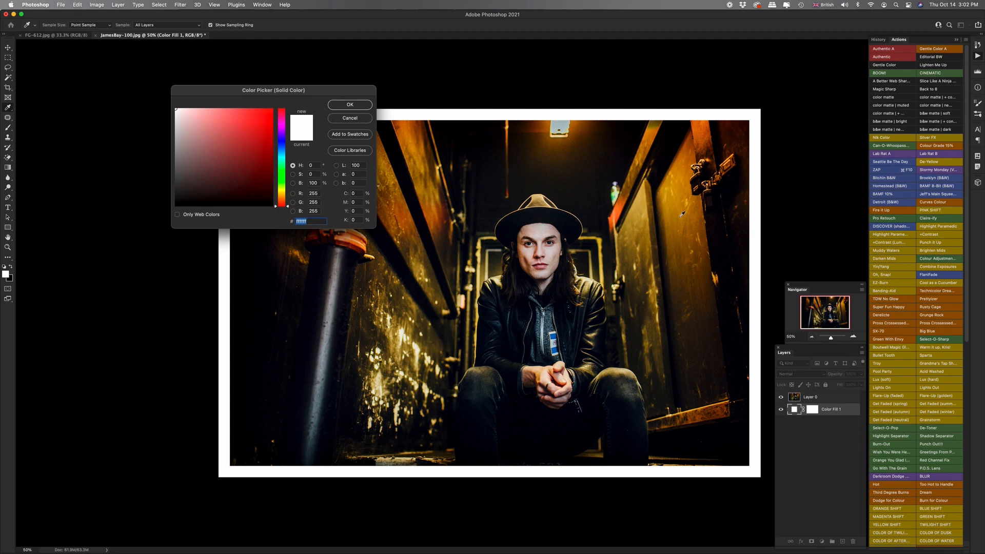
left_click(261, 138)
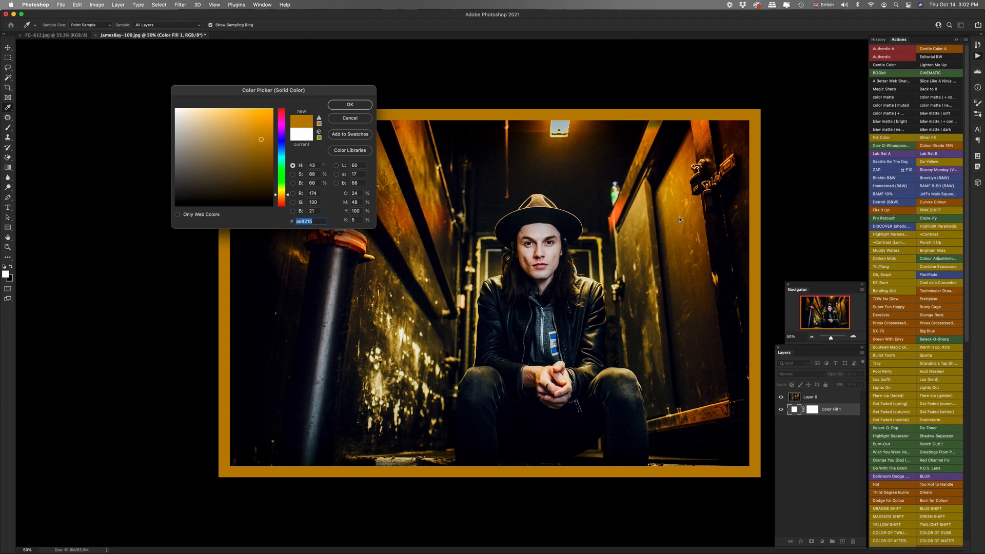
left_click(183, 129)
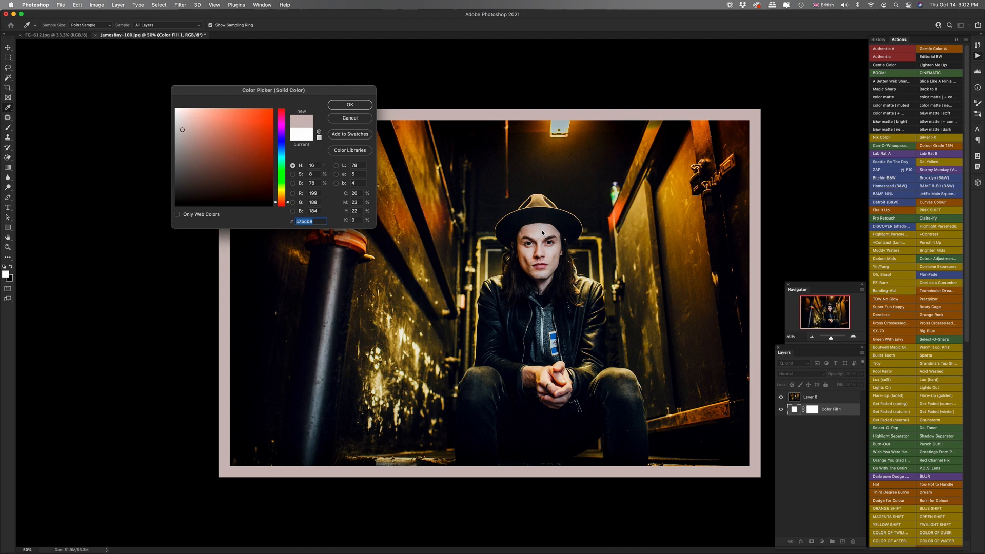
mouse_move(572, 166)
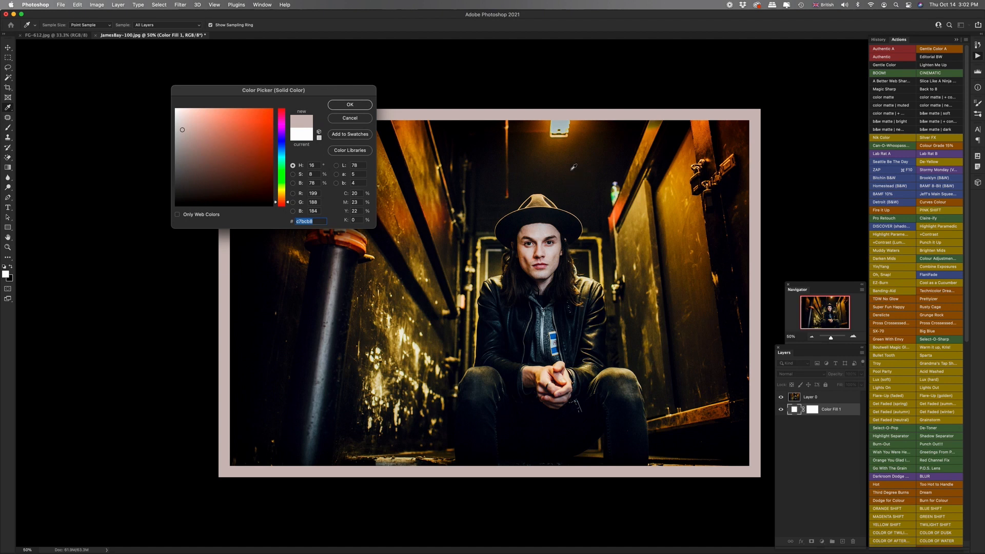
left_click(216, 192)
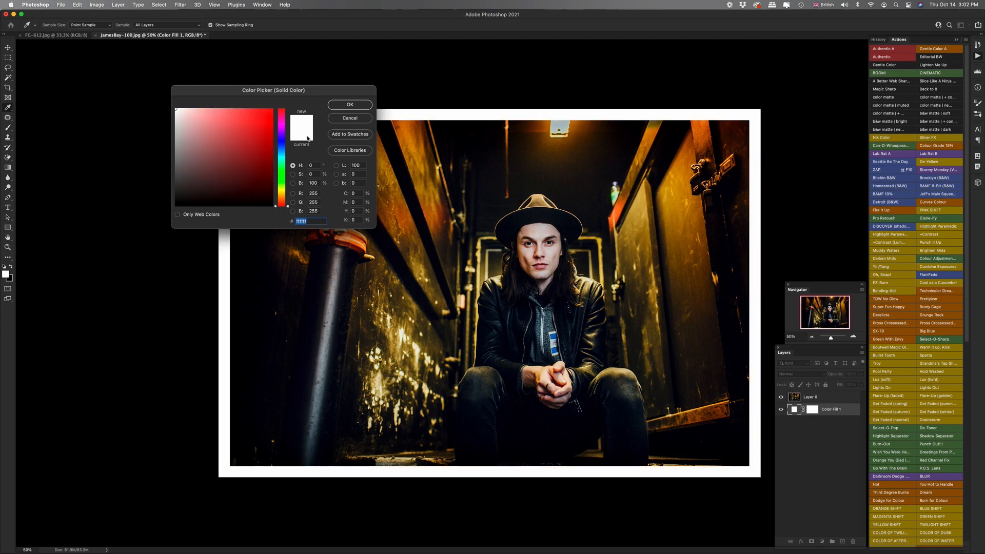
Confirm the white border colour and flatten the image into one Background layer
left_click(349, 105)
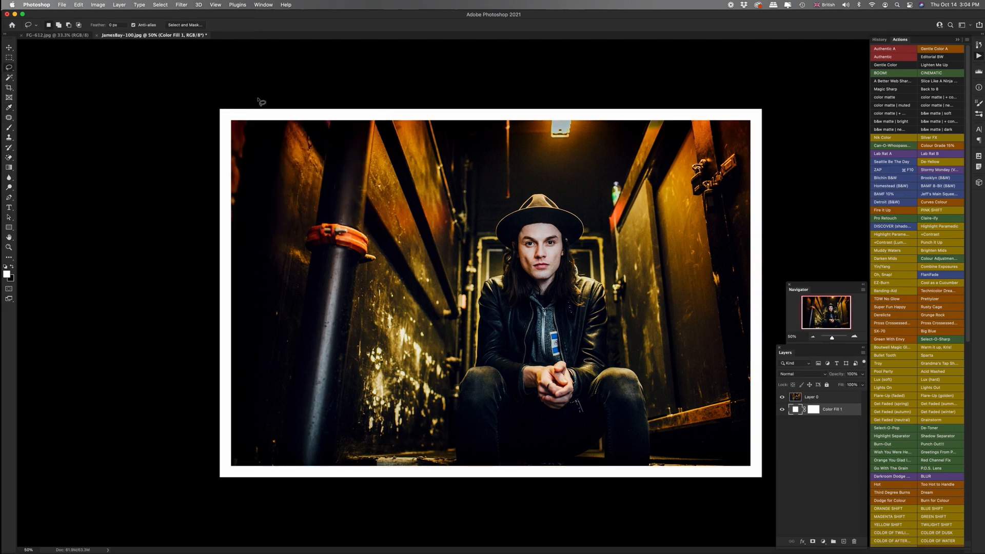
left_click(119, 5)
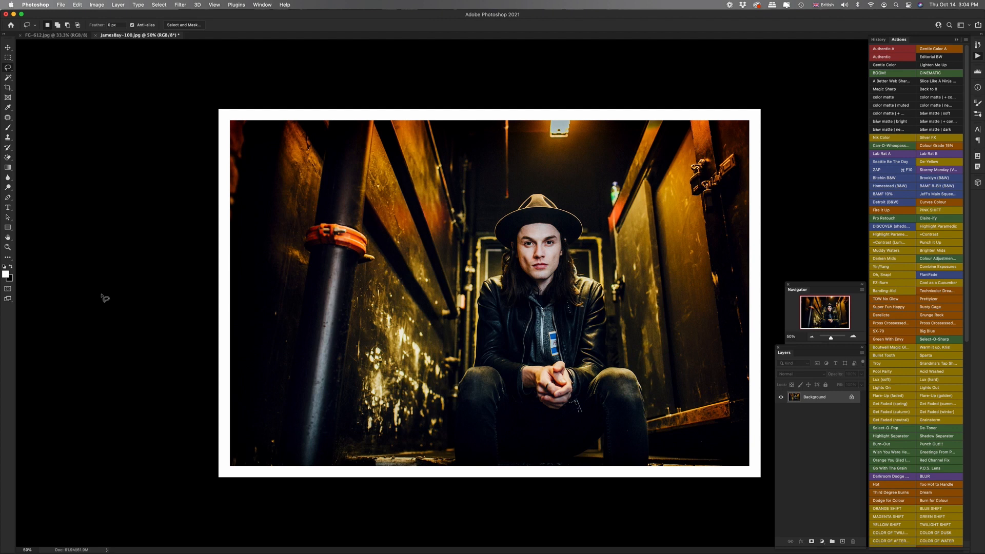
mouse_move(138, 287)
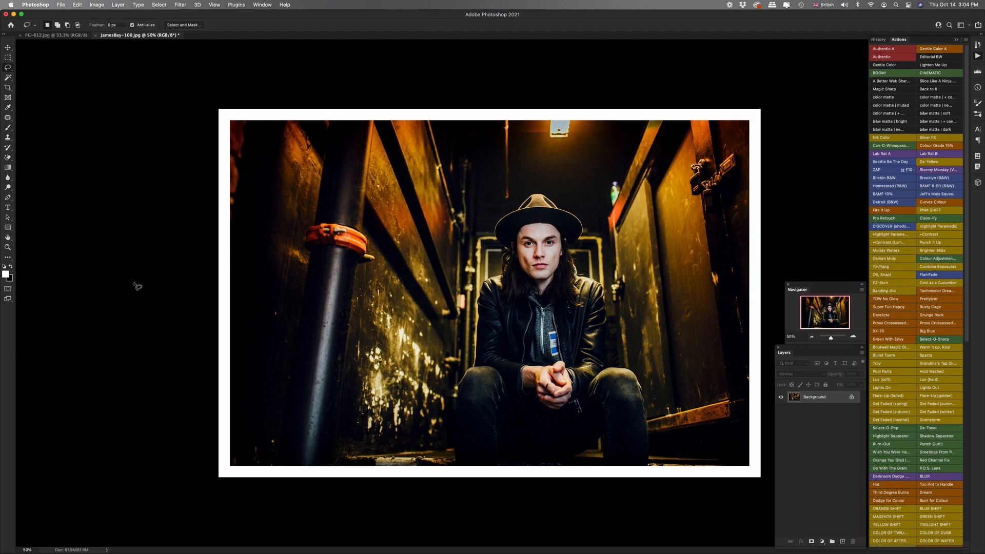
Revert the portrait via History and switch Actions out of Button Mode
left_click(878, 39)
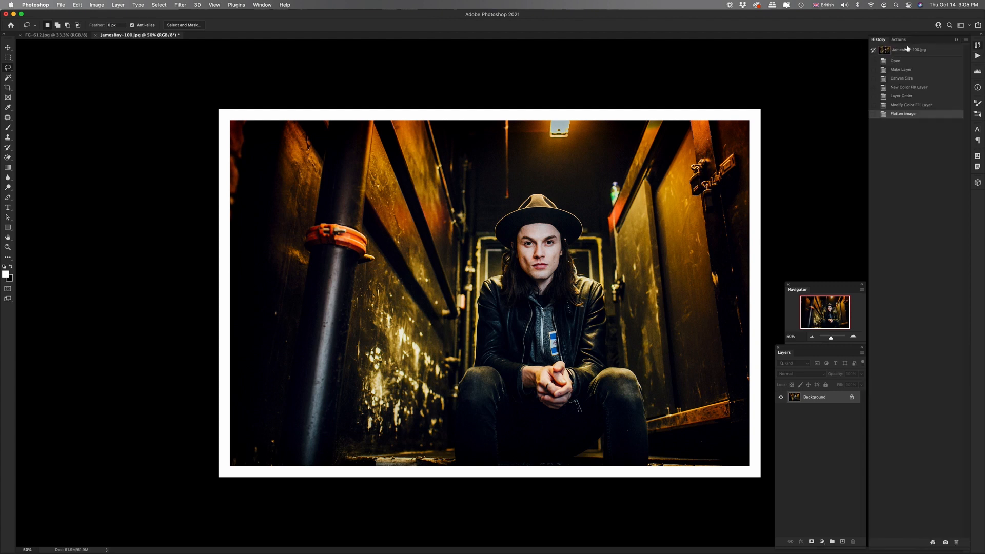
left_click(908, 49)
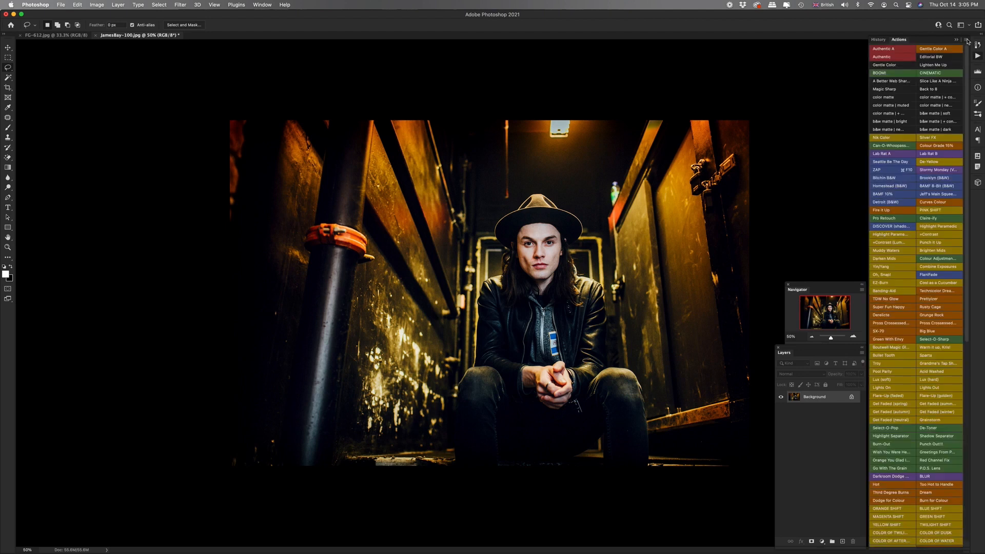
left_click(977, 40)
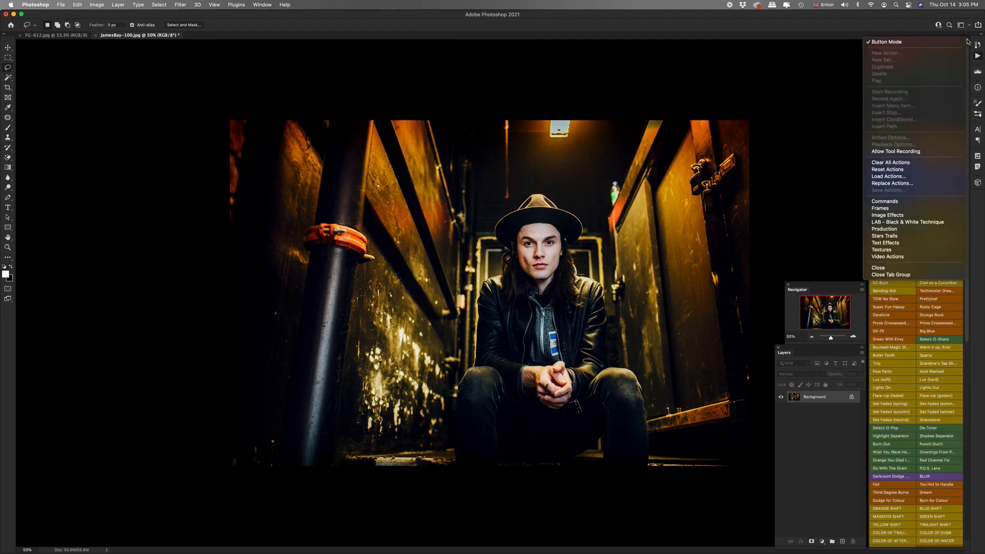
left_click(887, 41)
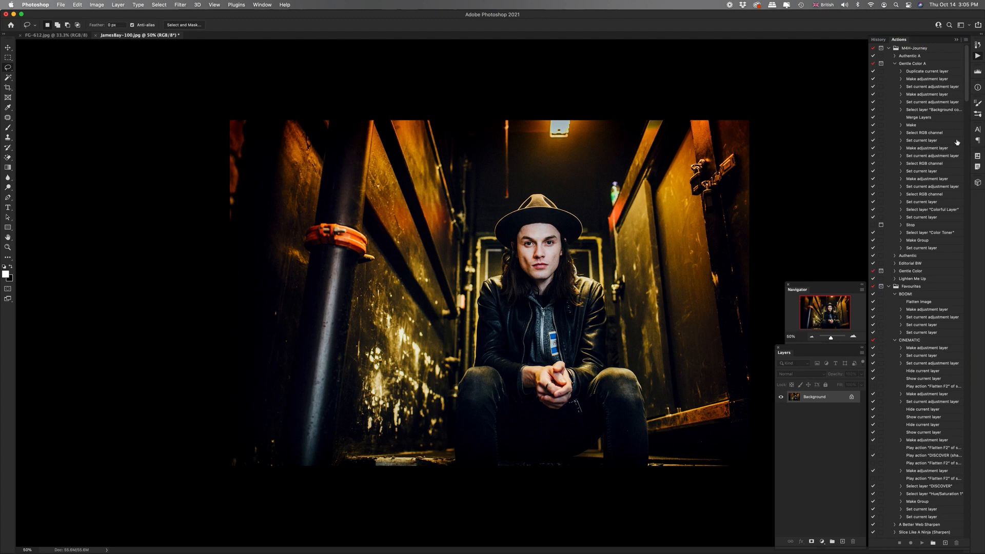
Create a new action named White Border stored in Steve's Actions
scroll("down", 3)
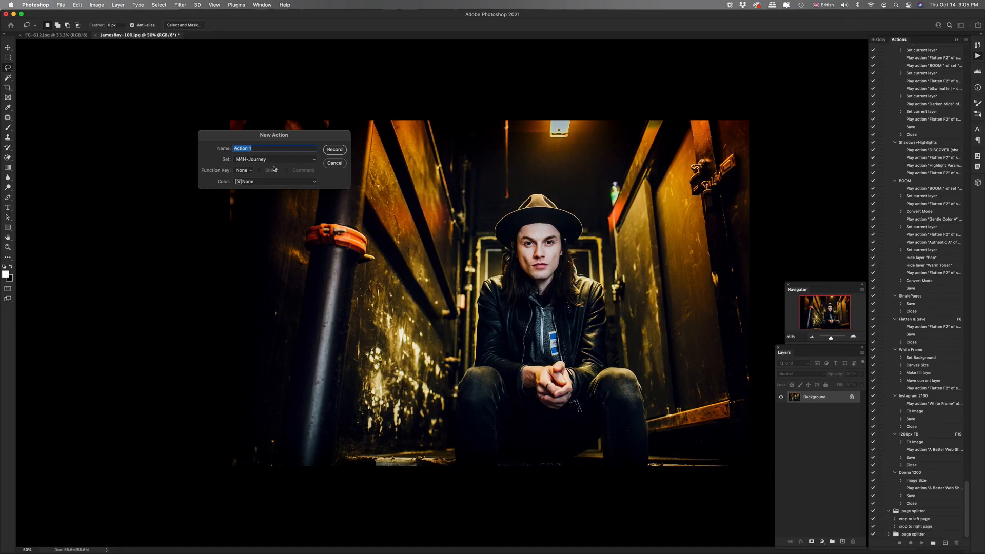
type("White Bo")
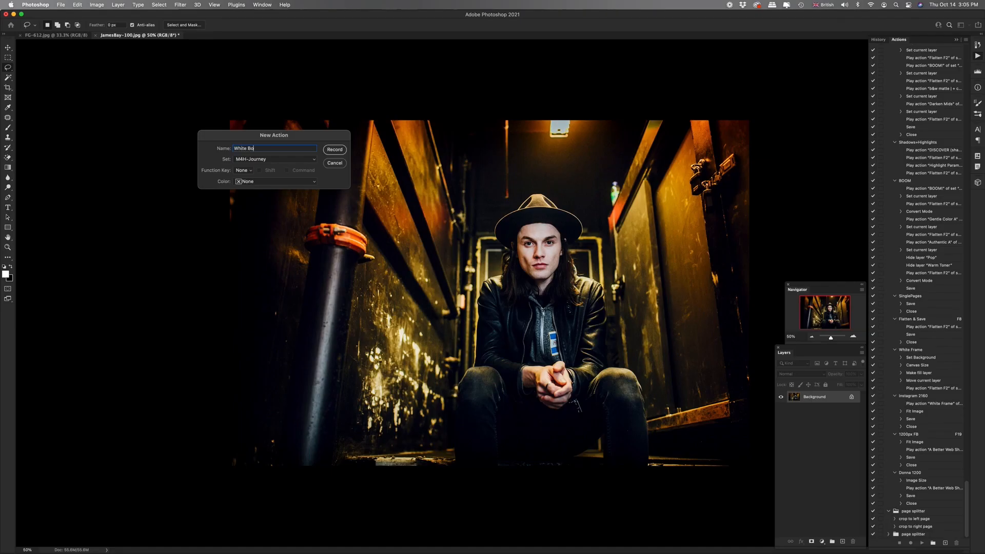
left_click(273, 158)
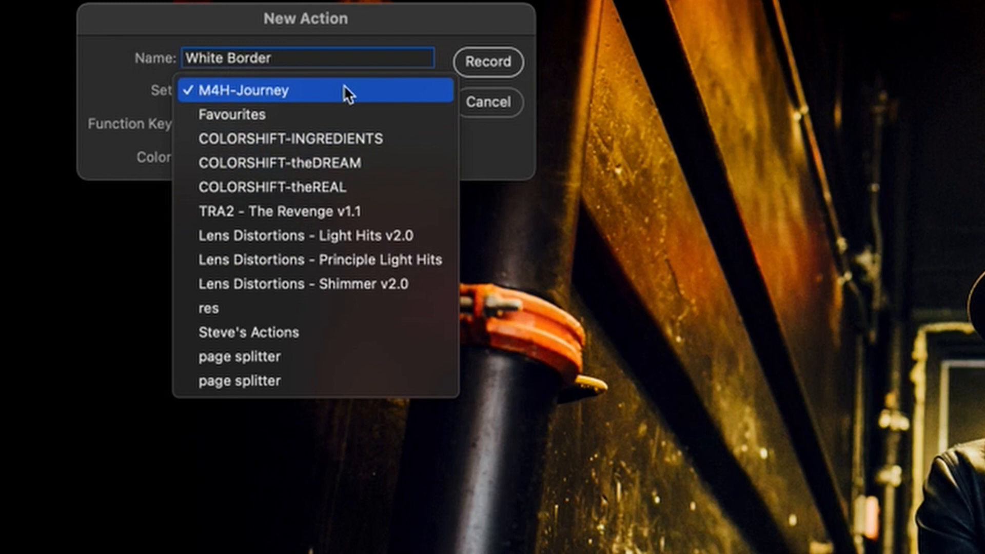
left_click(249, 331)
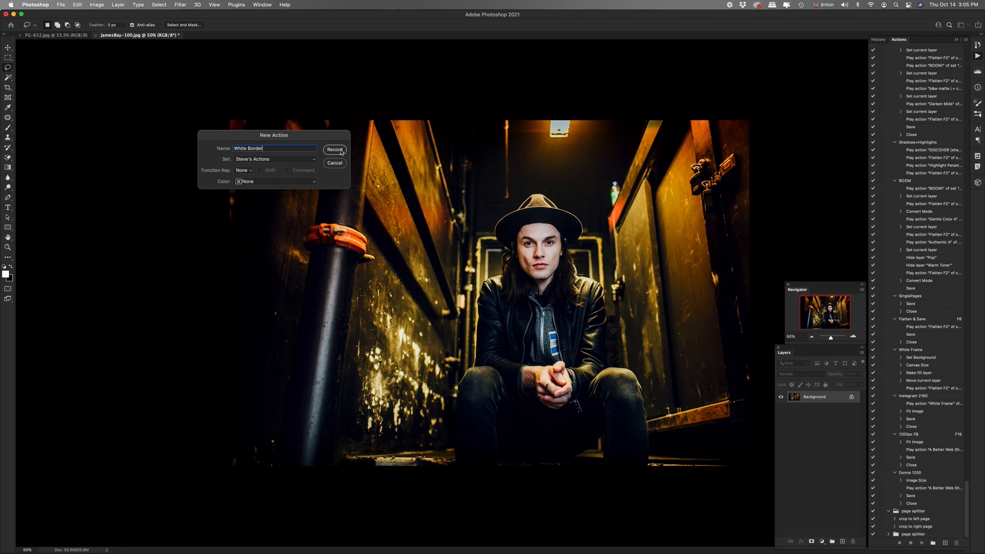
Record the action: 2 cm relative canvas enlargement and a white Solid Color fill layer
left_click(334, 150)
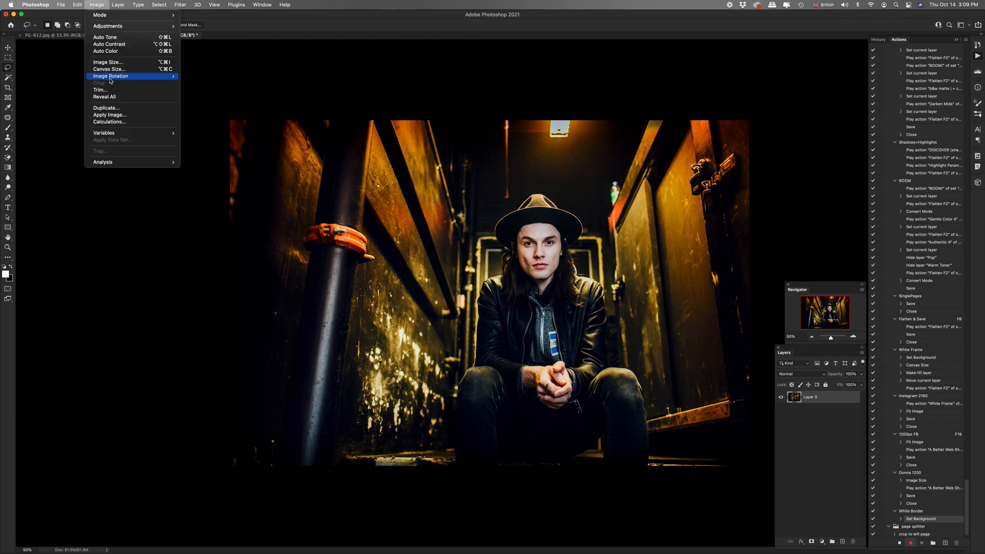
left_click(108, 69)
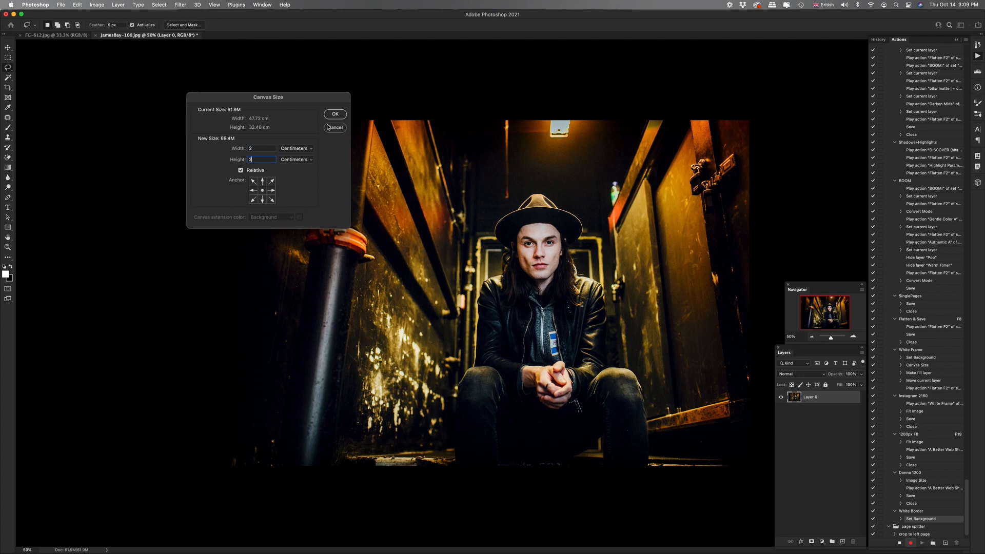
left_click(334, 114)
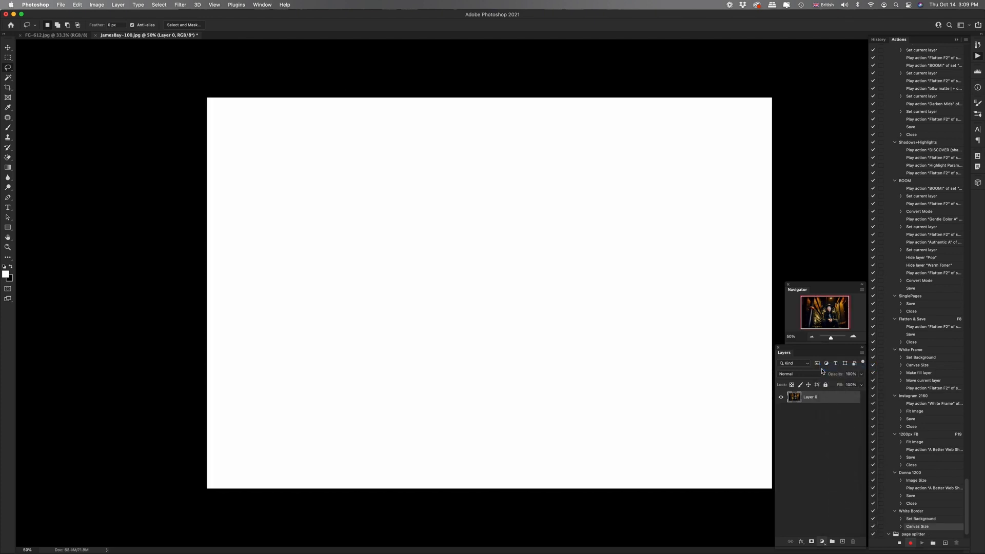
left_click(821, 541)
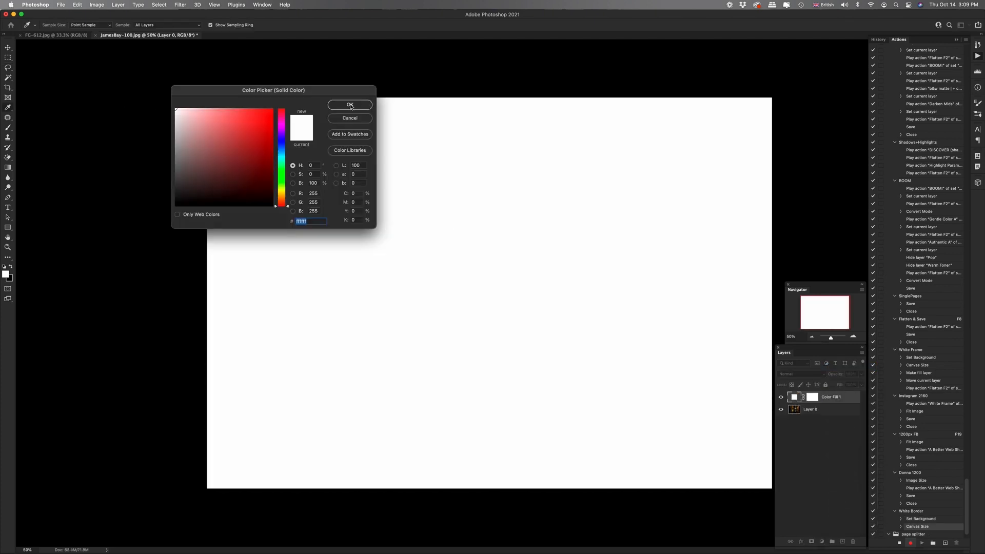
left_click(350, 105)
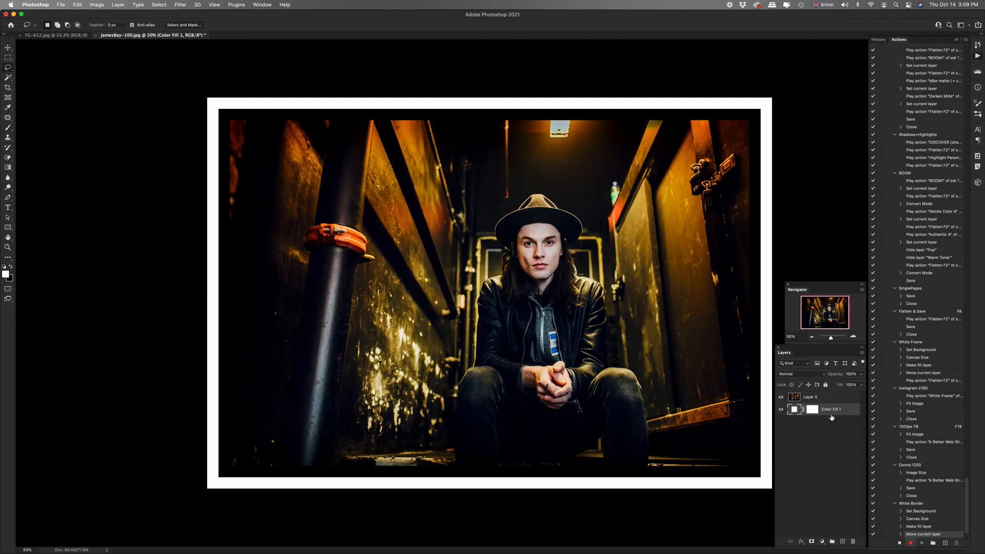
left_click(117, 4)
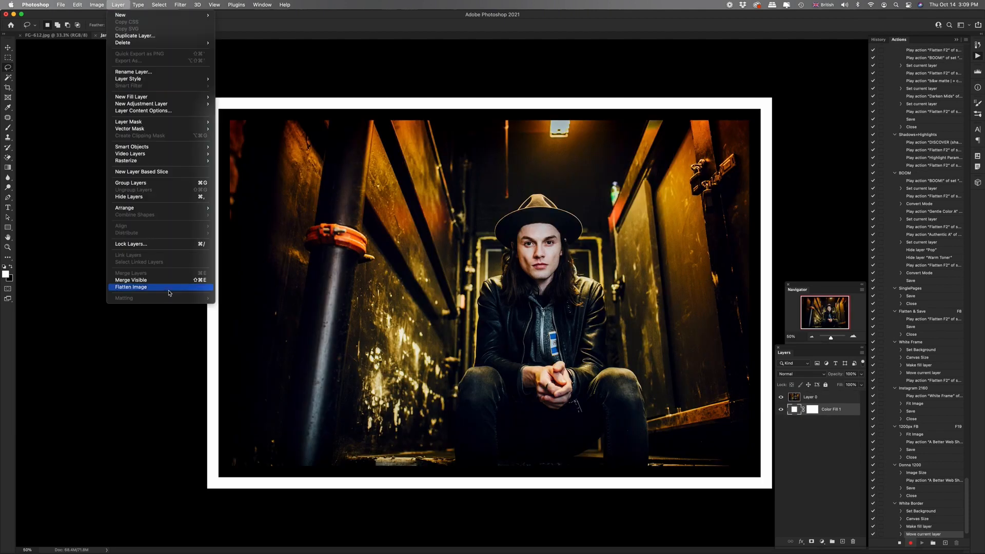
Flatten the image, stop recording, and replay White Border on the reverted portrait
left_click(131, 288)
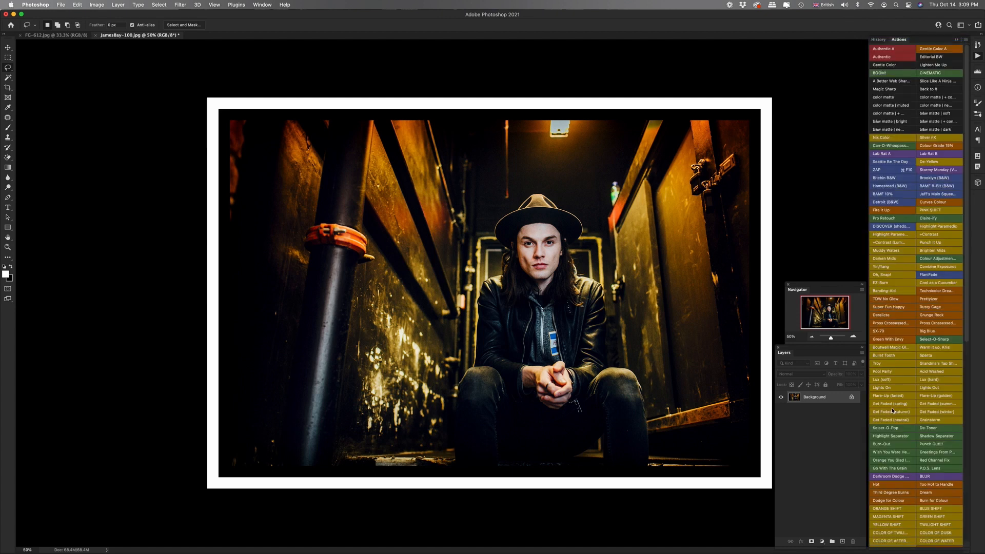
scroll("down", 3)
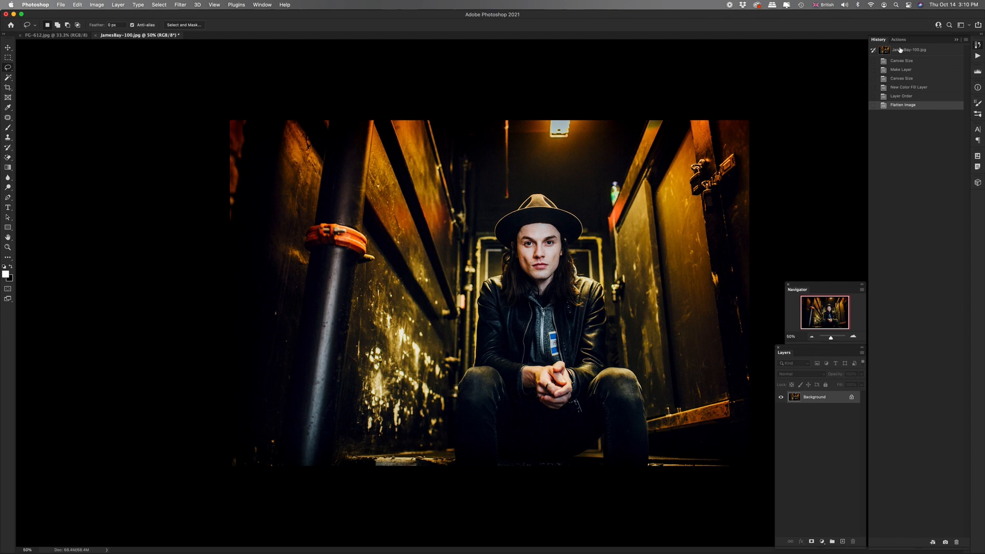
left_click(899, 39)
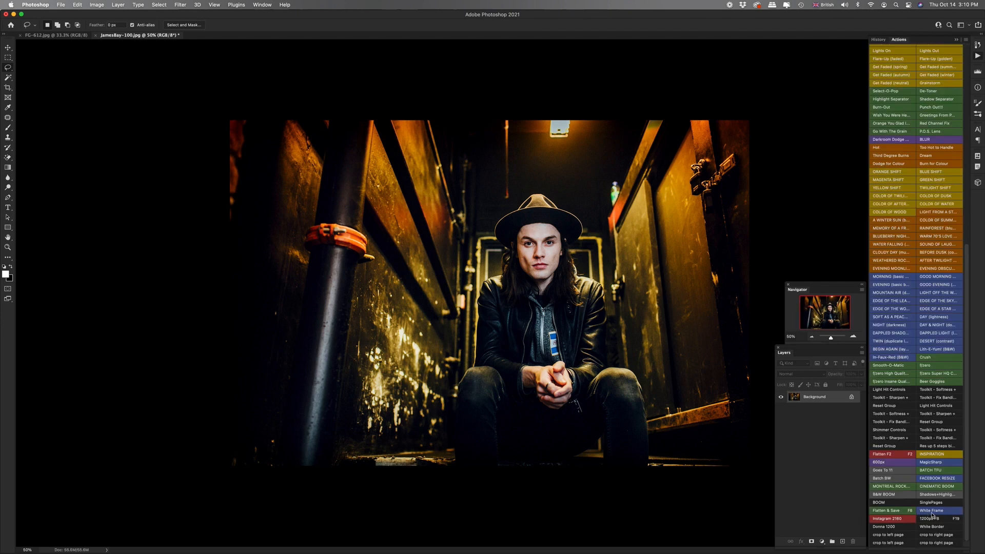
left_click(933, 510)
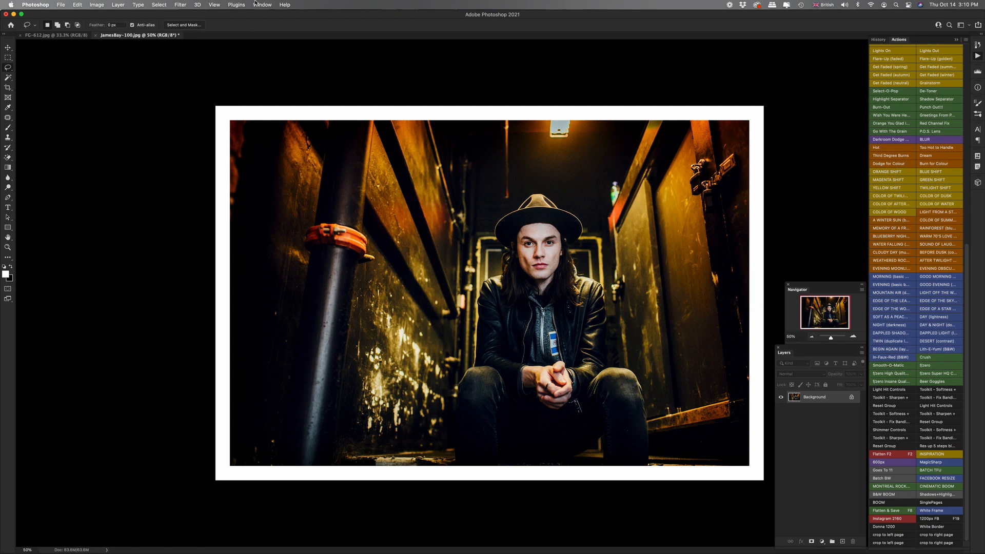
Switch to the FC-612.jpg wedding photo from the Window menu
left_click(262, 5)
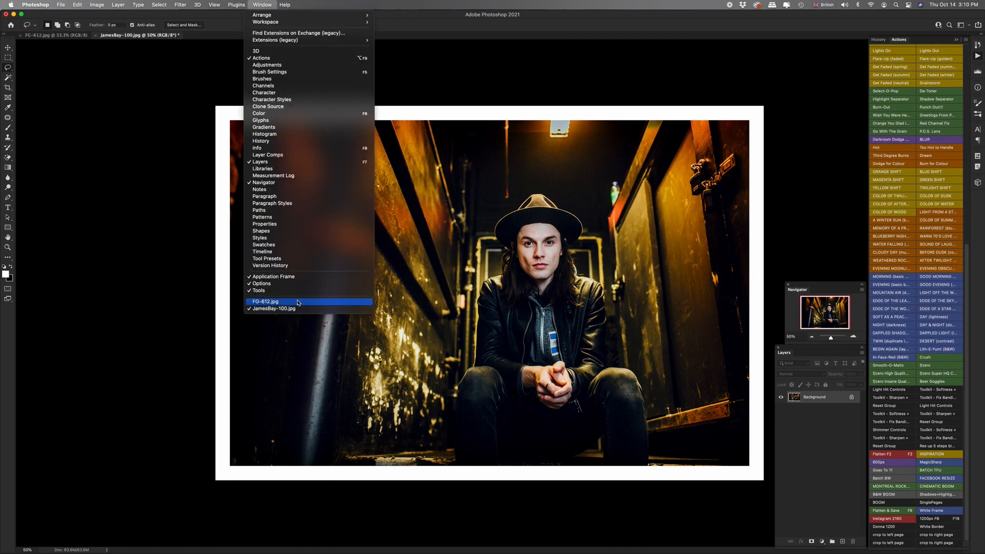
left_click(265, 302)
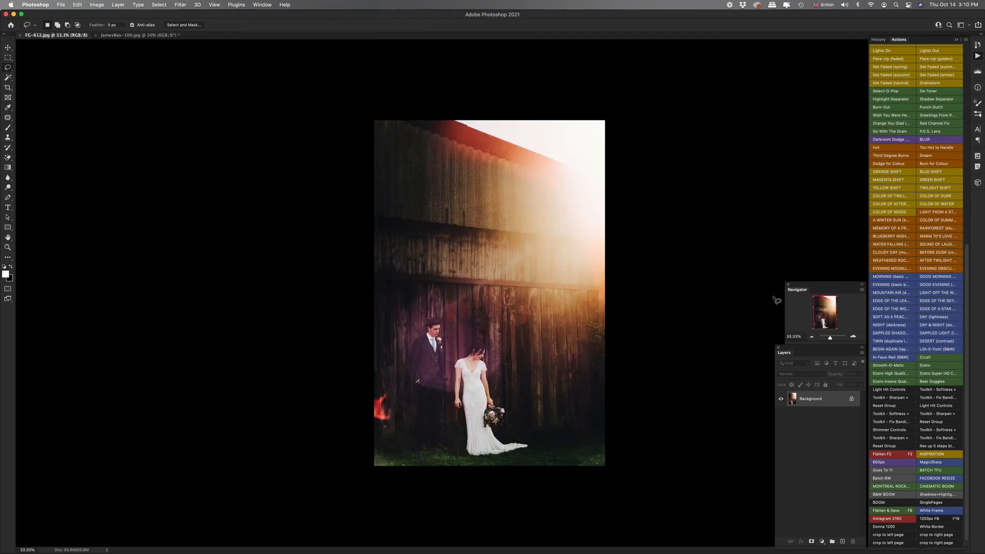